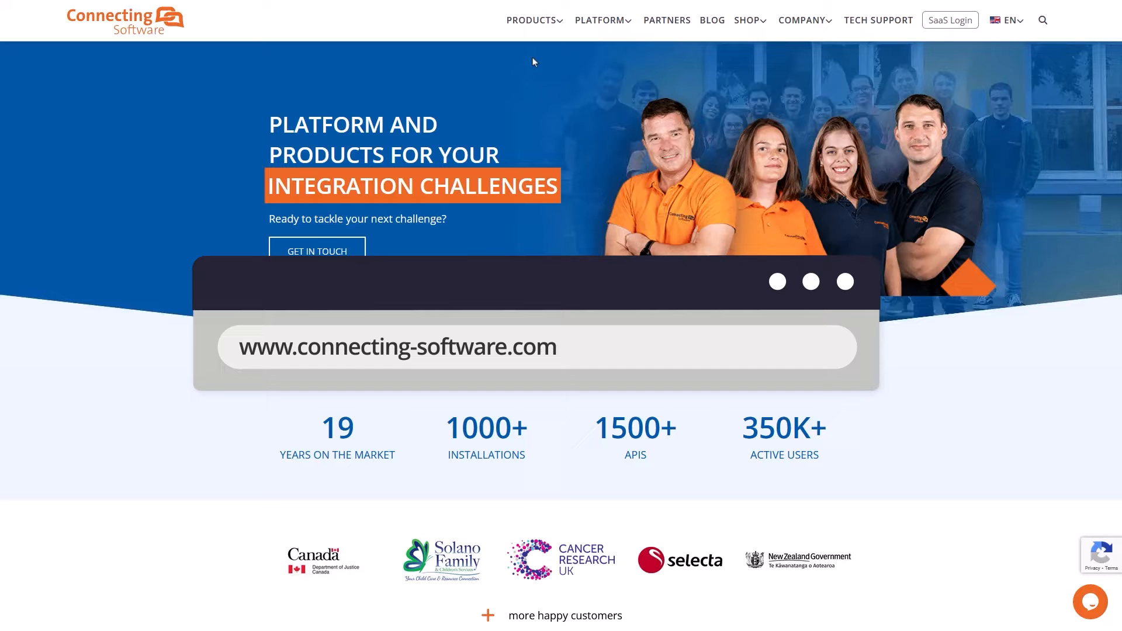
# Show all pricing and deployment options for the Permissions Replicator product
pyautogui.click(532, 20)
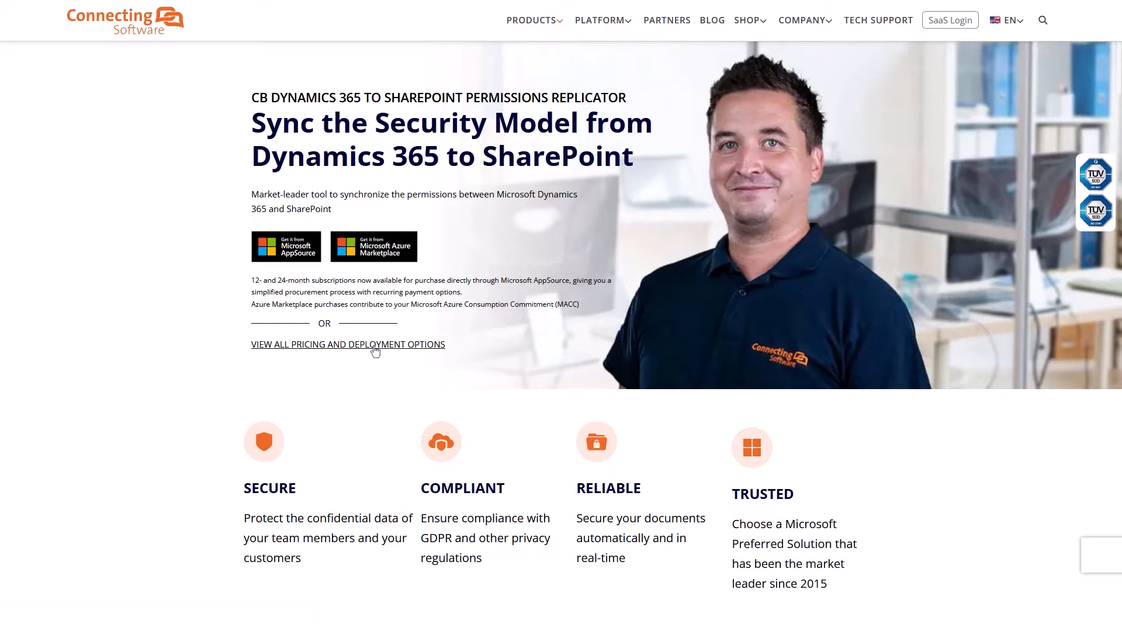
pyautogui.click(347, 345)
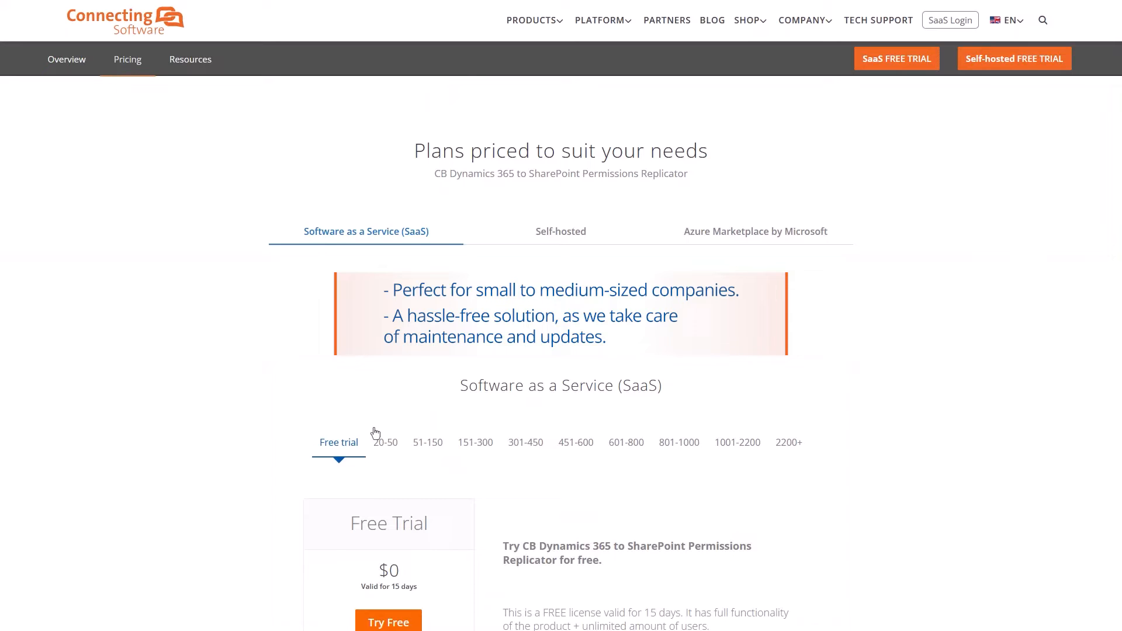
pyautogui.scroll(-3)
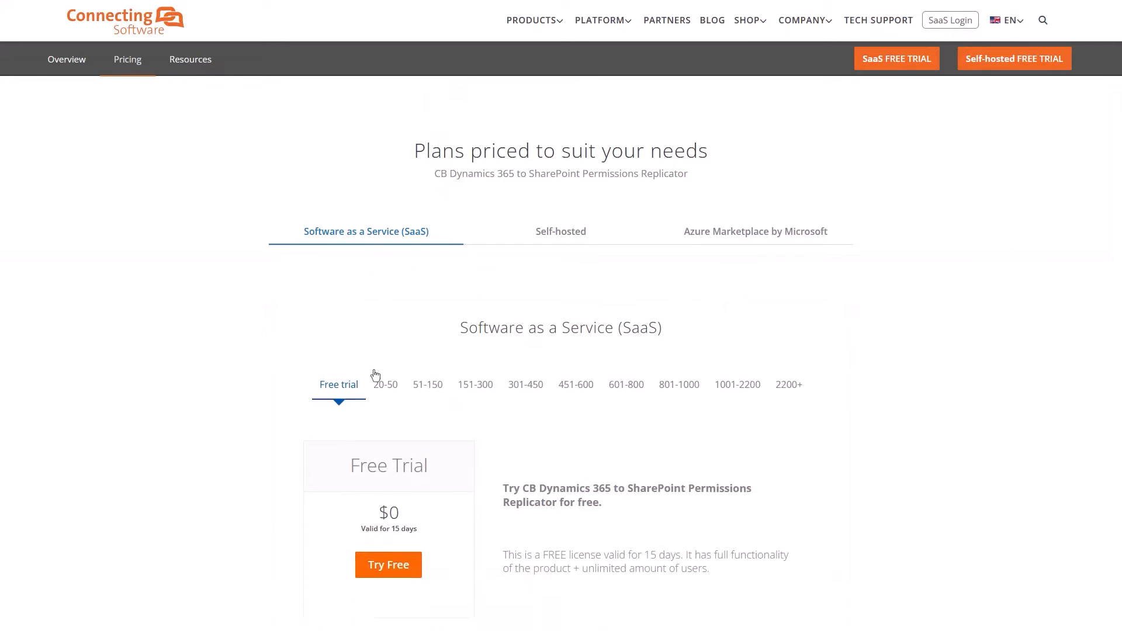
pyautogui.click(561, 231)
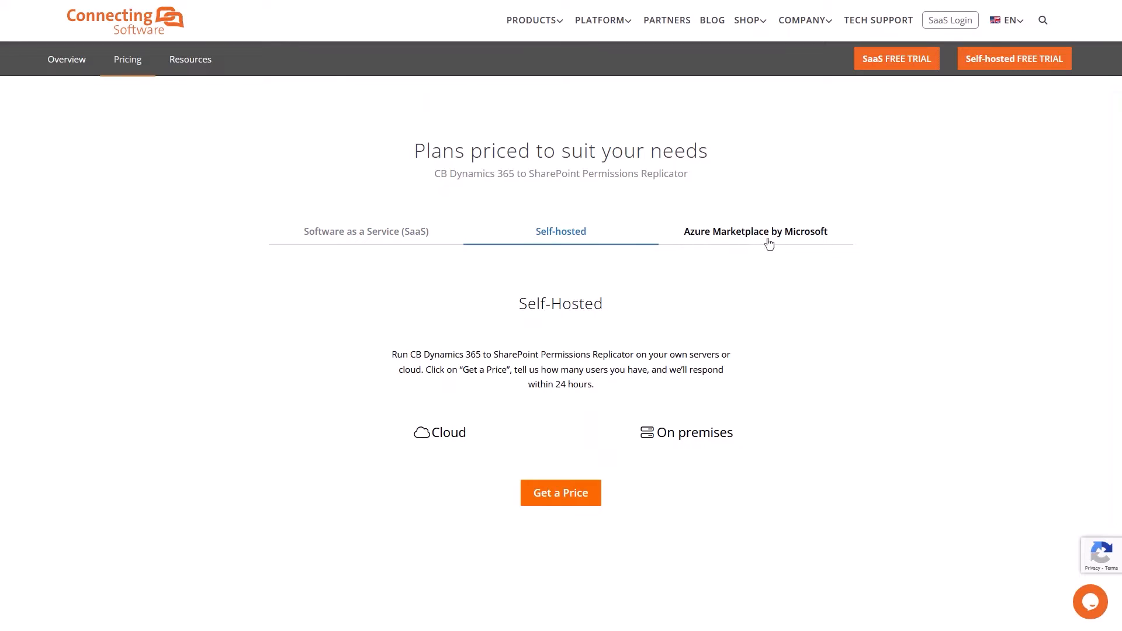
pyautogui.click(755, 231)
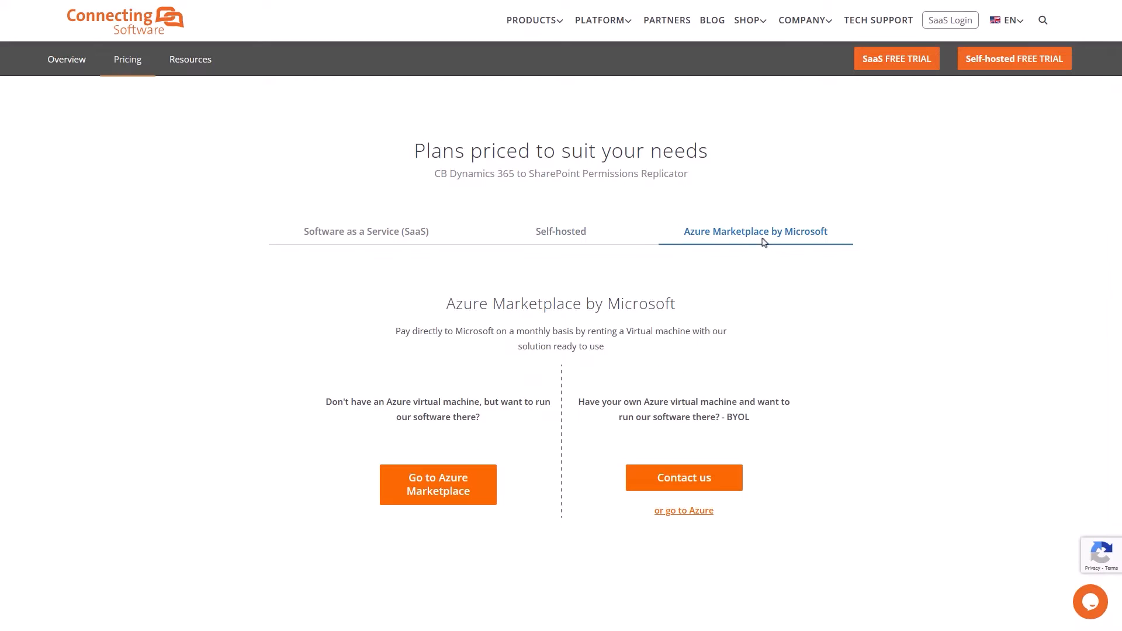
pyautogui.click(366, 232)
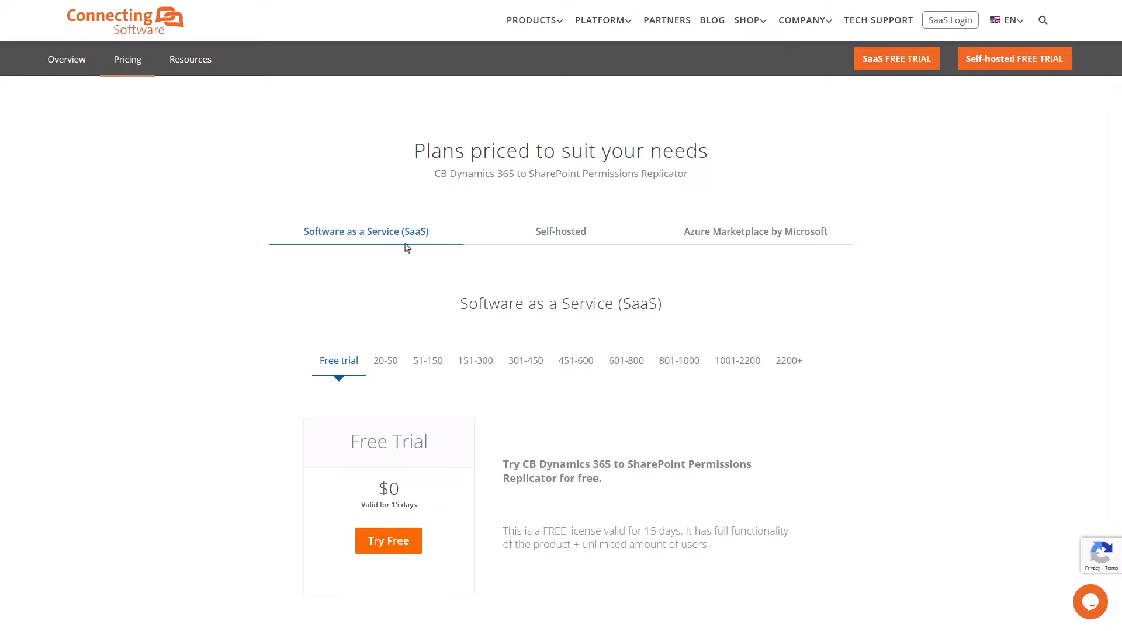
pyautogui.moveTo(389, 540)
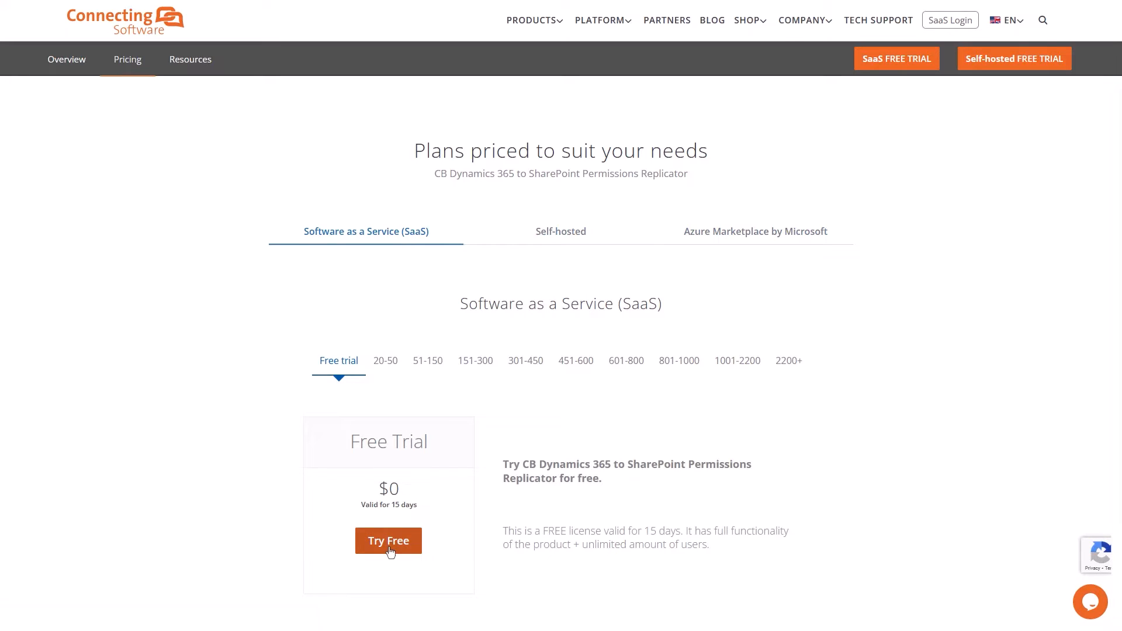
# Start the free trial checkout and submit the customer information form
pyautogui.click(388, 540)
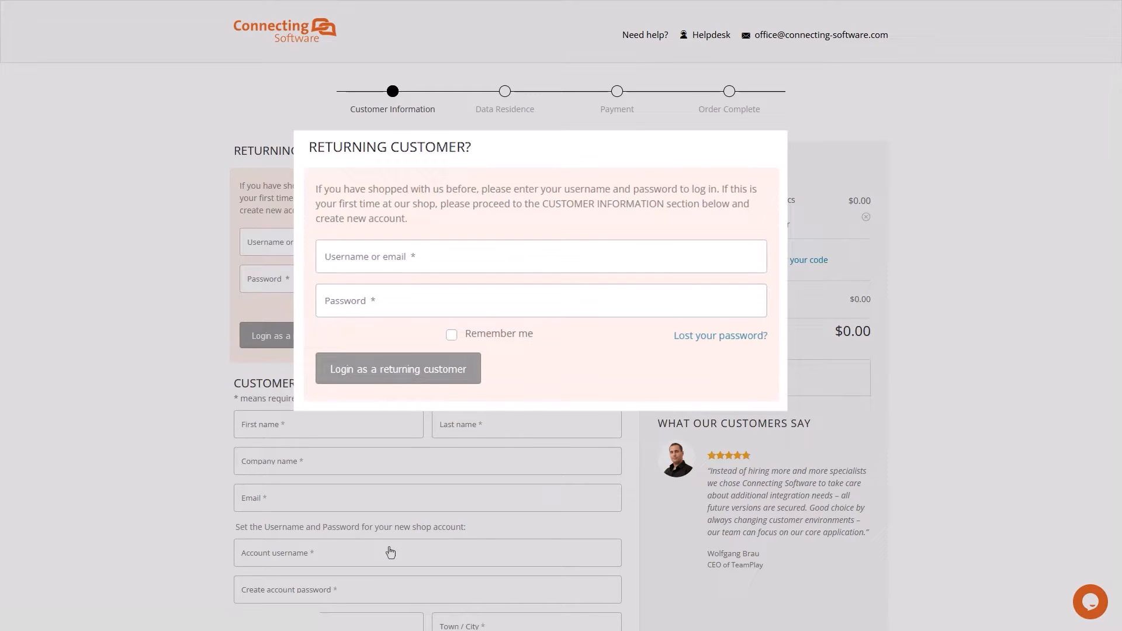
pyautogui.scroll(-3)
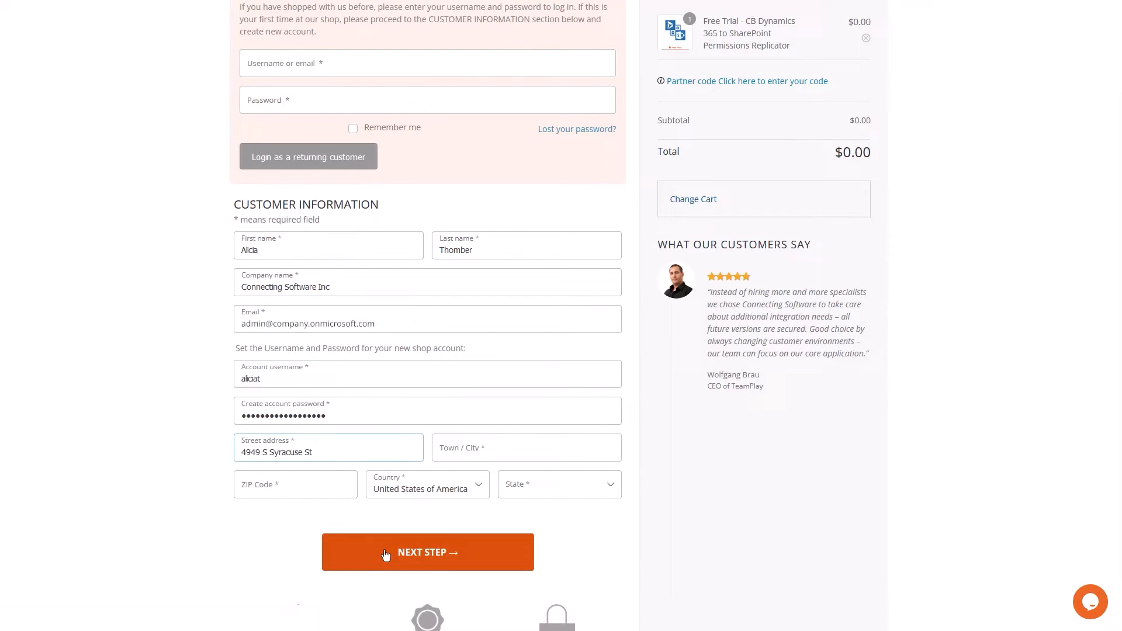
pyautogui.click(427, 552)
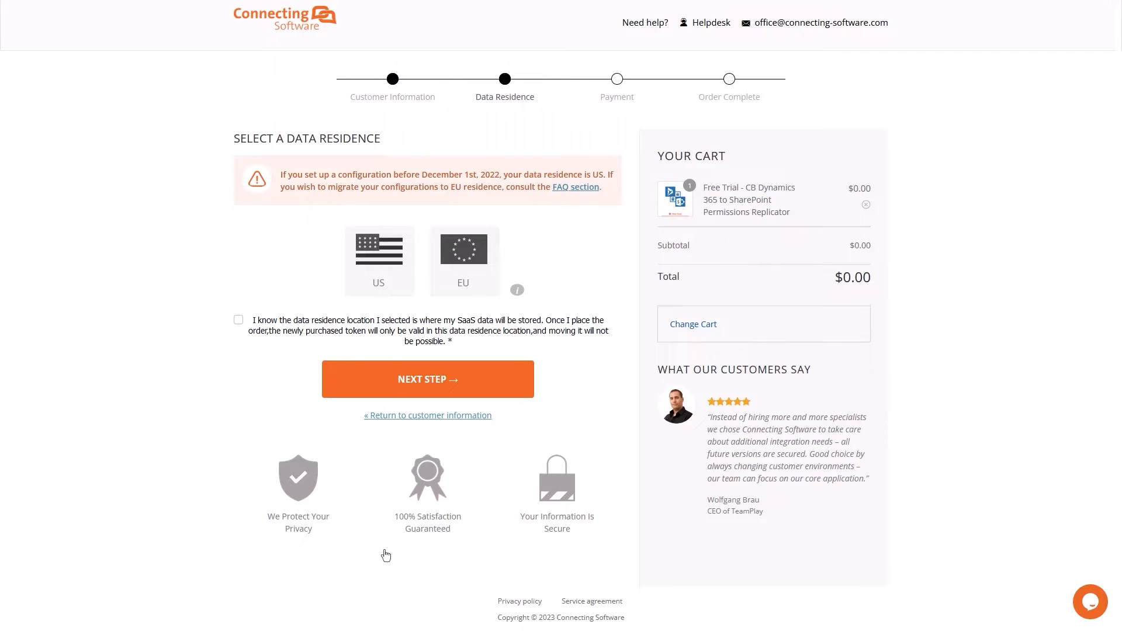
# Choose US data residence and acknowledge the data residence conditions
pyautogui.click(374, 260)
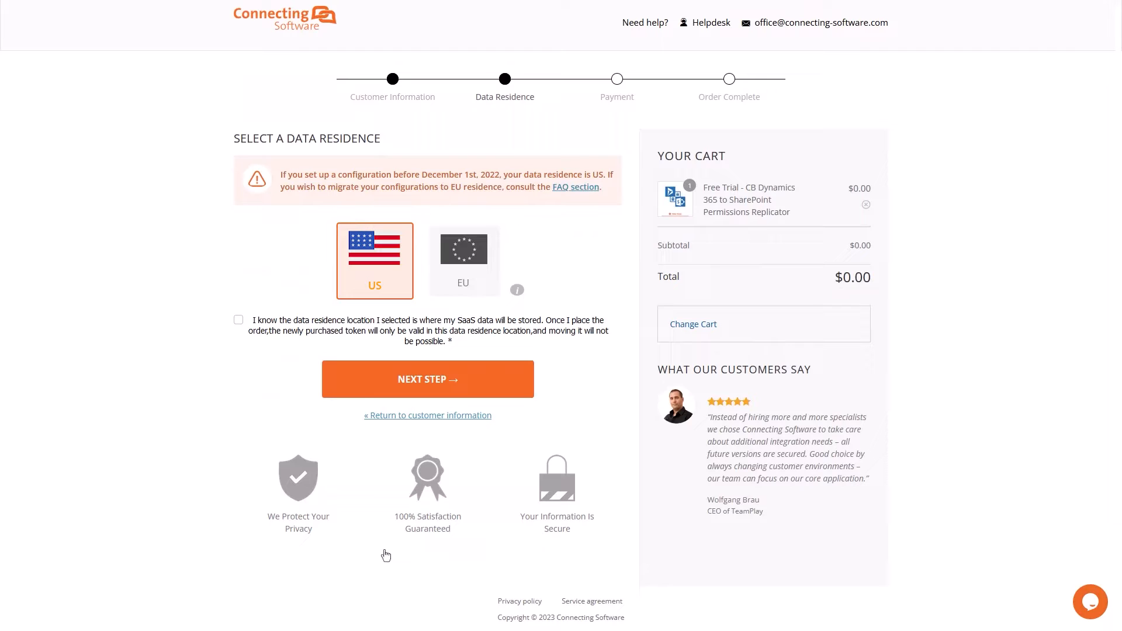
pyautogui.click(463, 260)
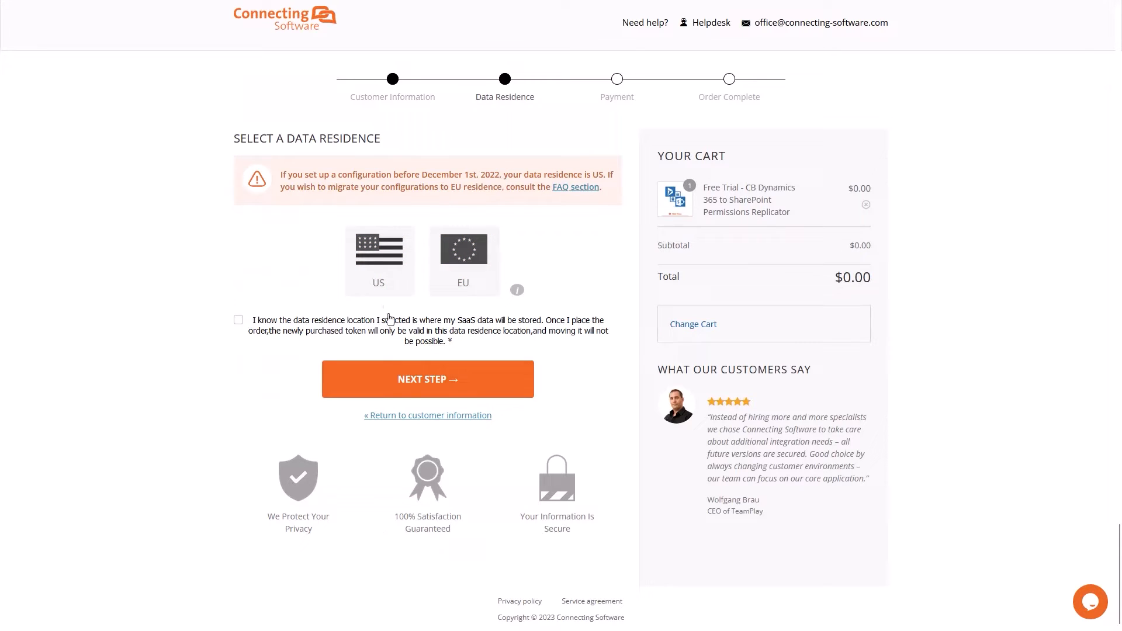
pyautogui.click(379, 259)
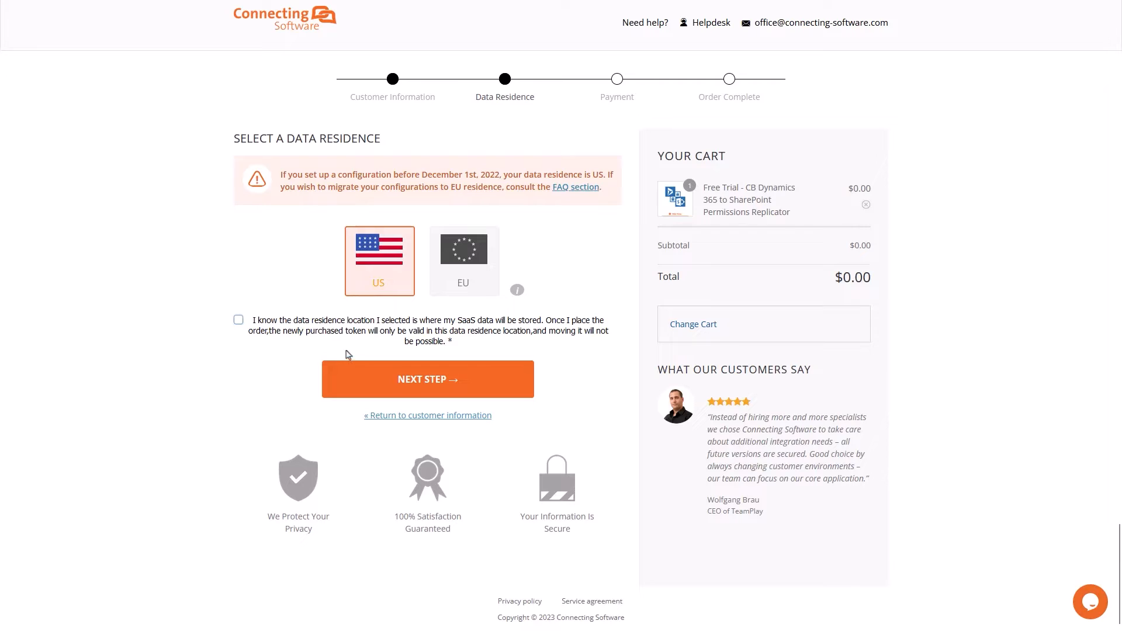
pyautogui.click(238, 319)
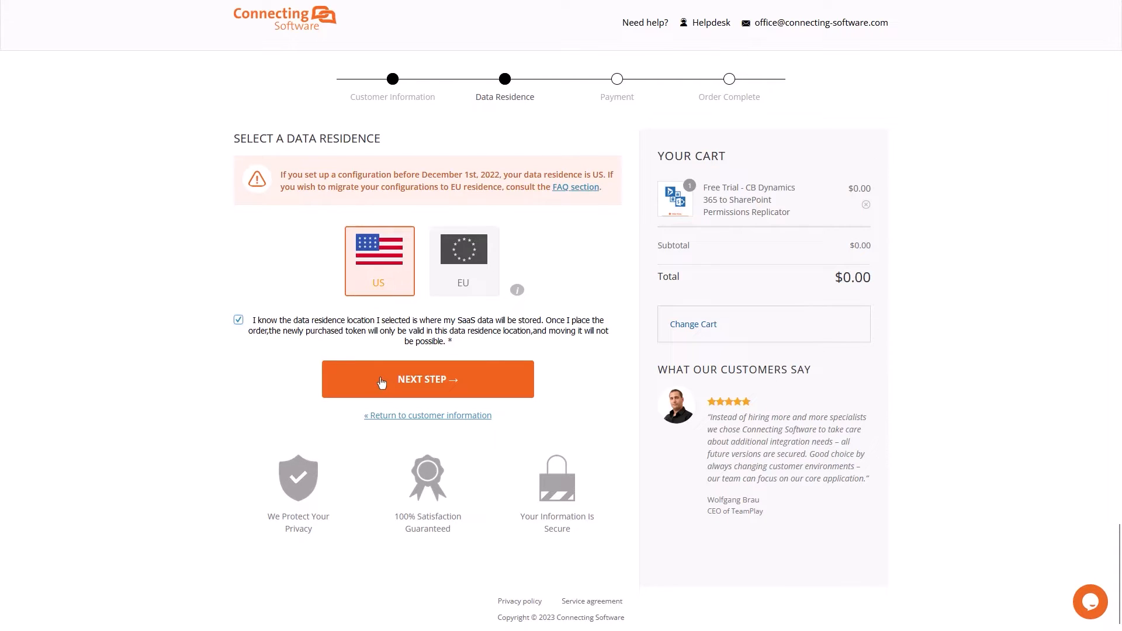
# Continue to payment and place the free trial order
pyautogui.click(427, 379)
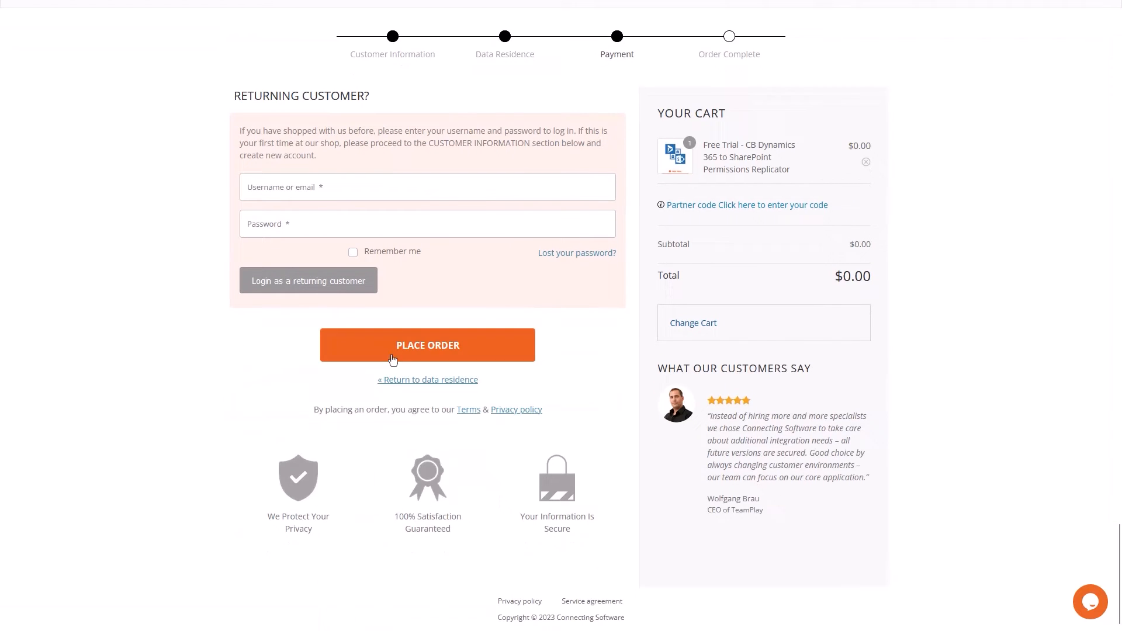
pyautogui.click(427, 344)
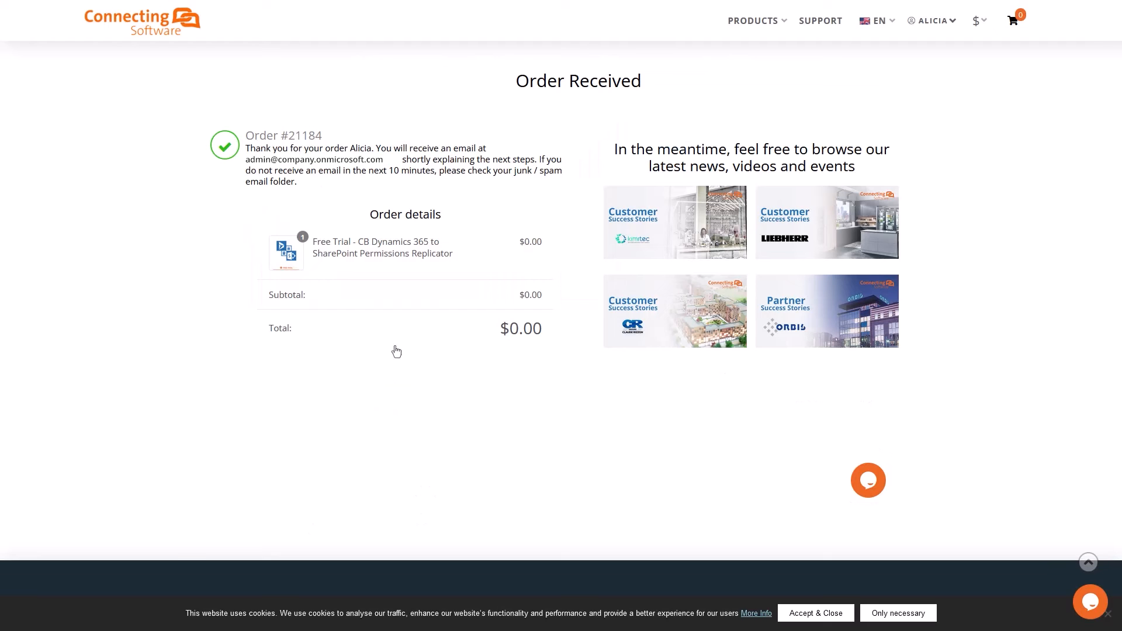
pyautogui.click(262, 220)
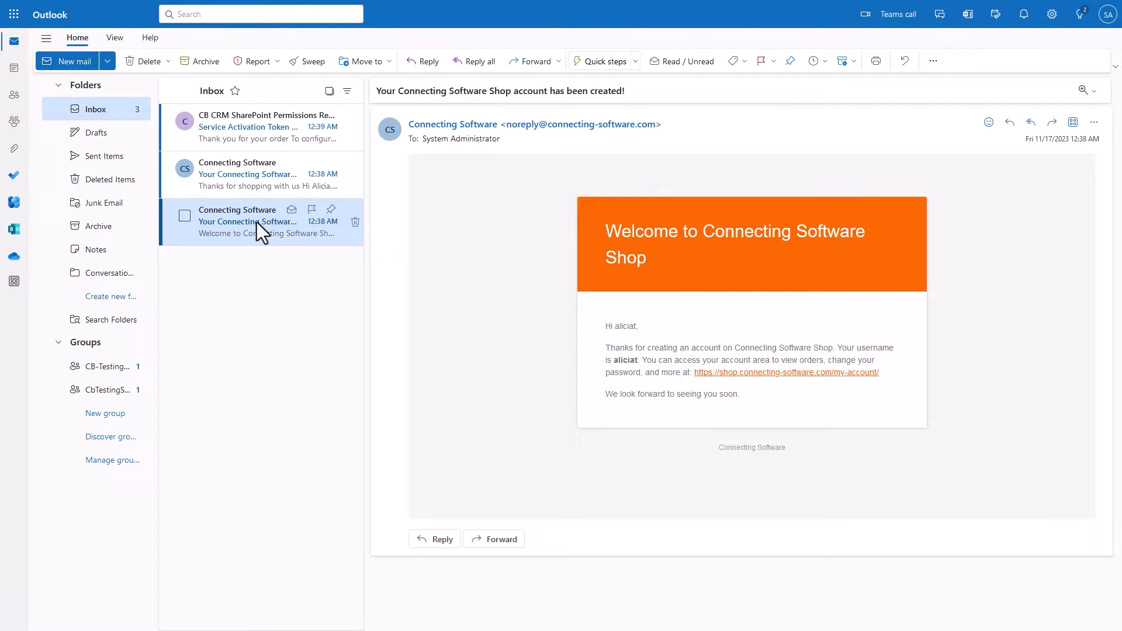
pyautogui.moveTo(262, 174)
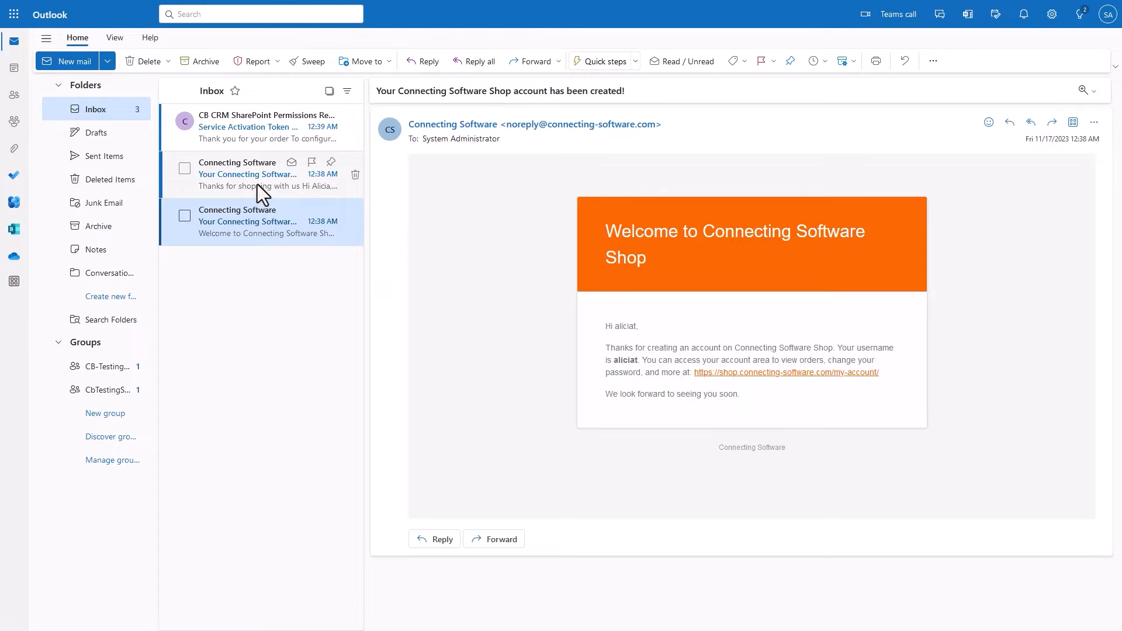
# From the Service Activation Token email, follow the 'Complete your registration' link
pyautogui.click(246, 174)
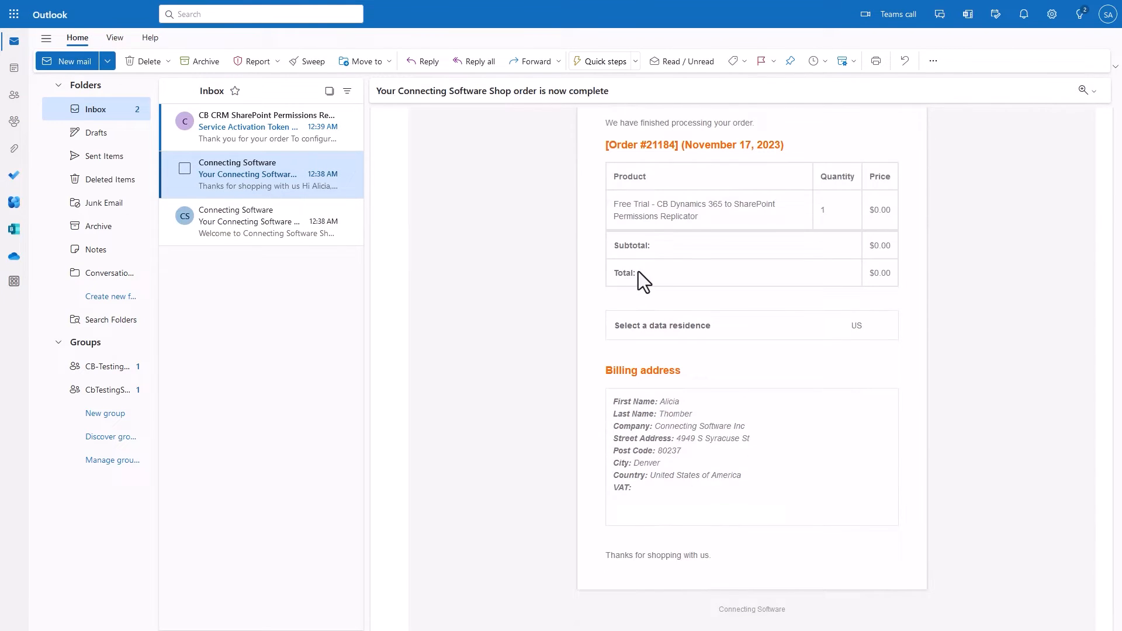
pyautogui.scroll(3)
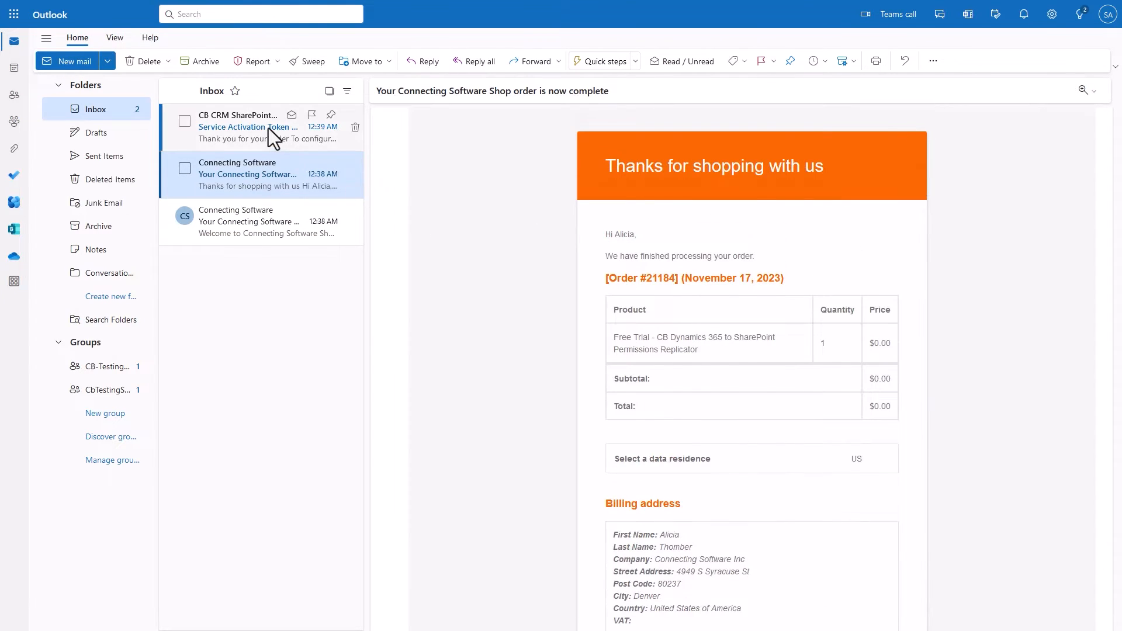
pyautogui.click(247, 126)
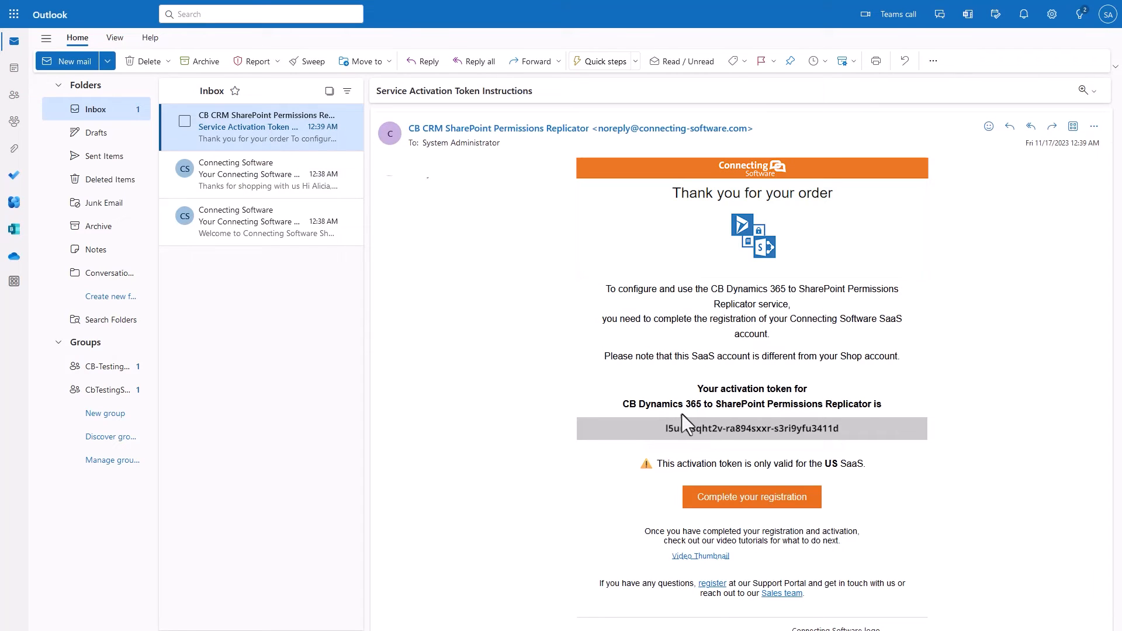
pyautogui.moveTo(741, 507)
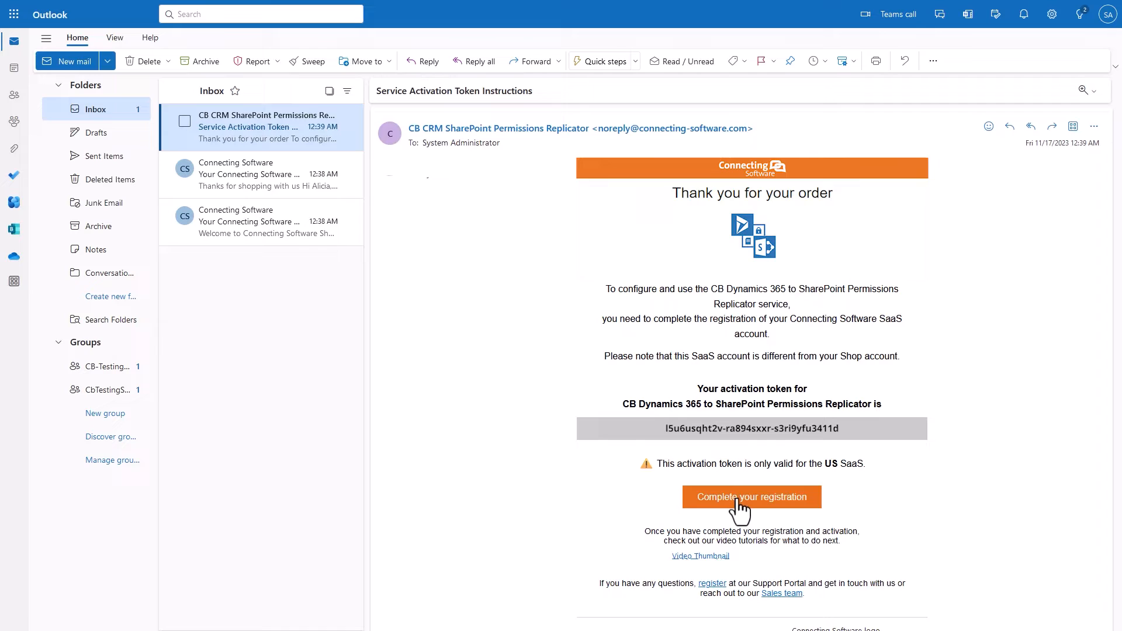
pyautogui.click(750, 497)
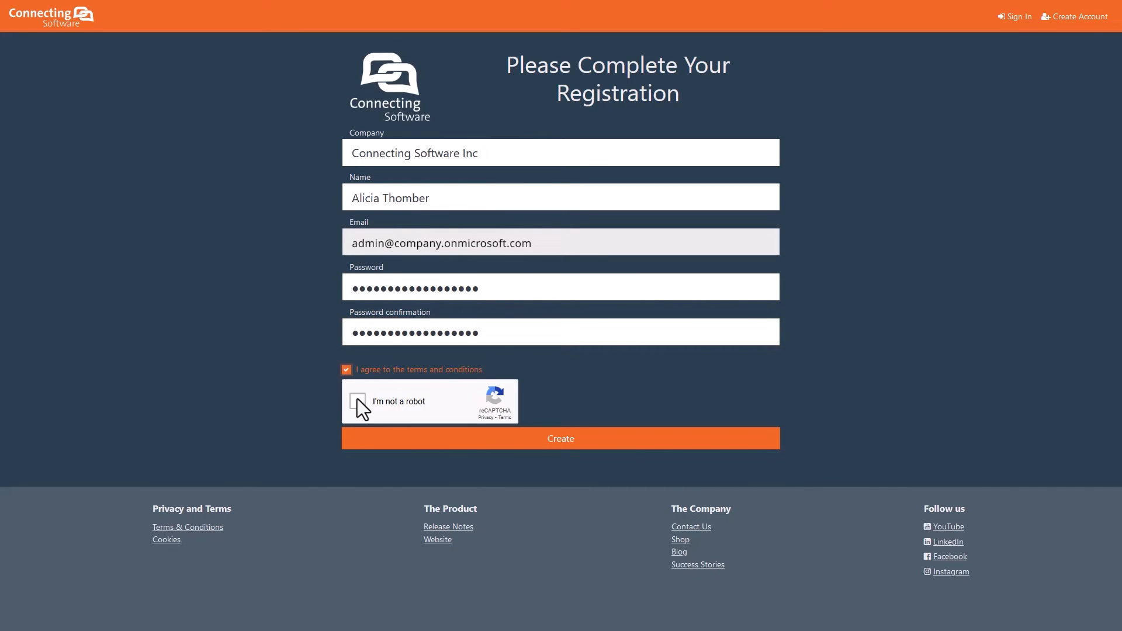
# Pass the reCAPTCHA and create the SaaS account
pyautogui.click(357, 401)
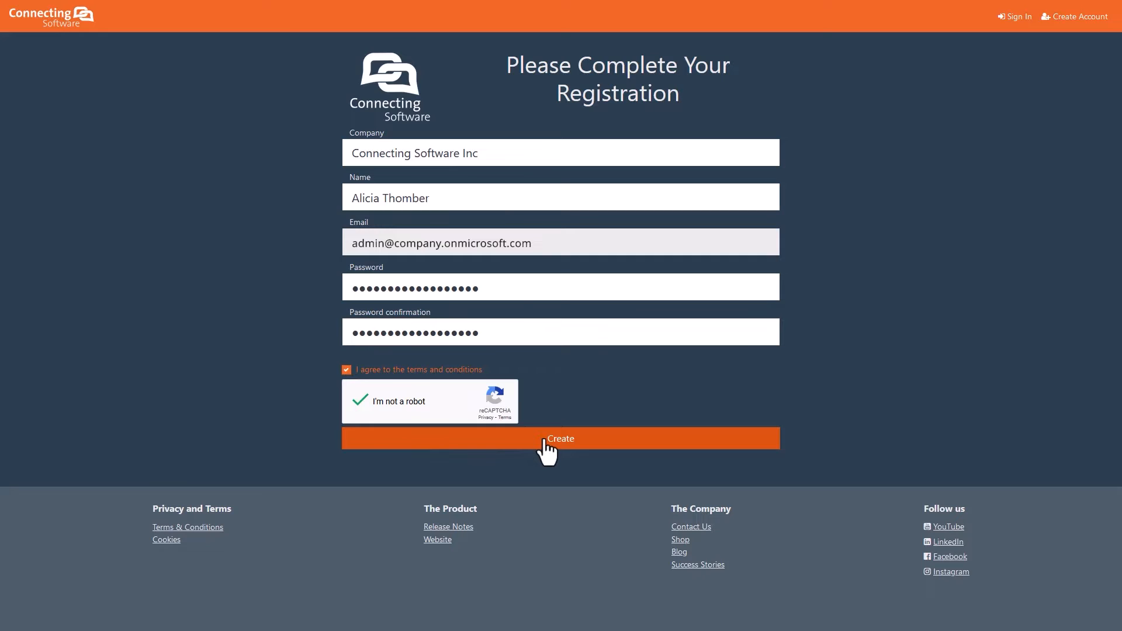
pyautogui.click(560, 437)
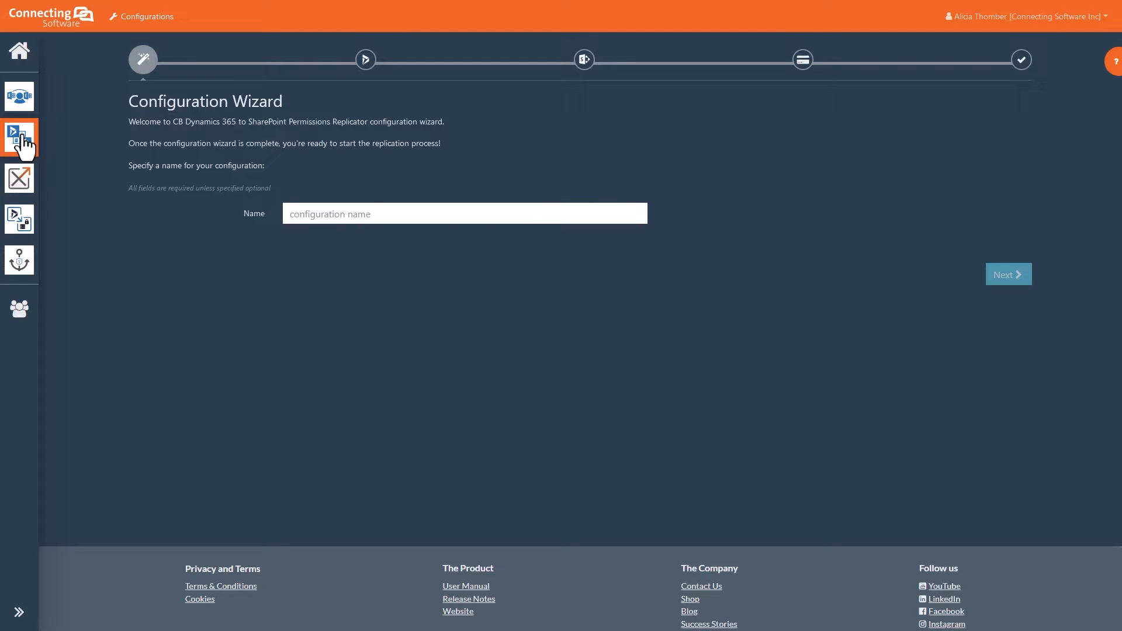
# Name the configuration CB-ReplicatorTest and choose modern authentication for Dynamics 365
pyautogui.write('CB-ReplicatorTest')
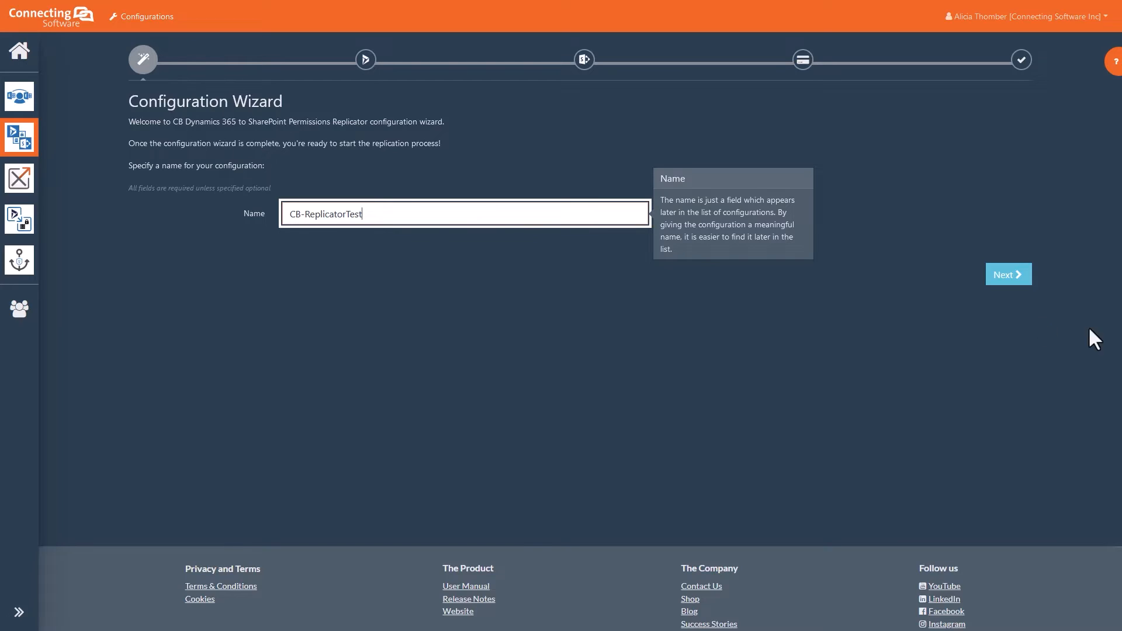
pyautogui.click(1008, 275)
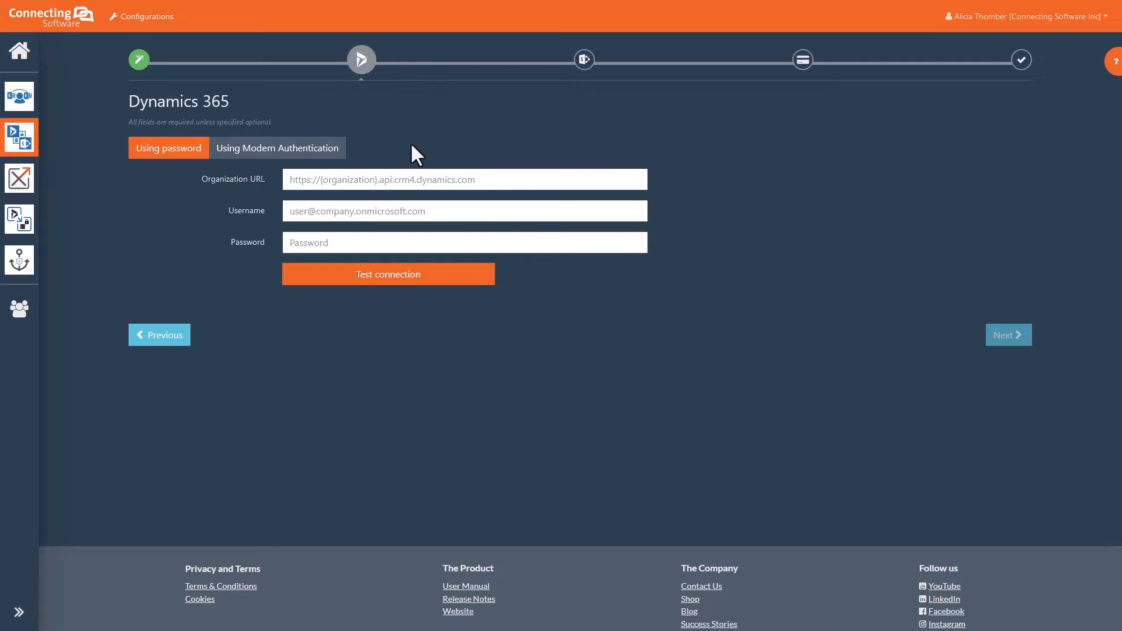
pyautogui.click(277, 147)
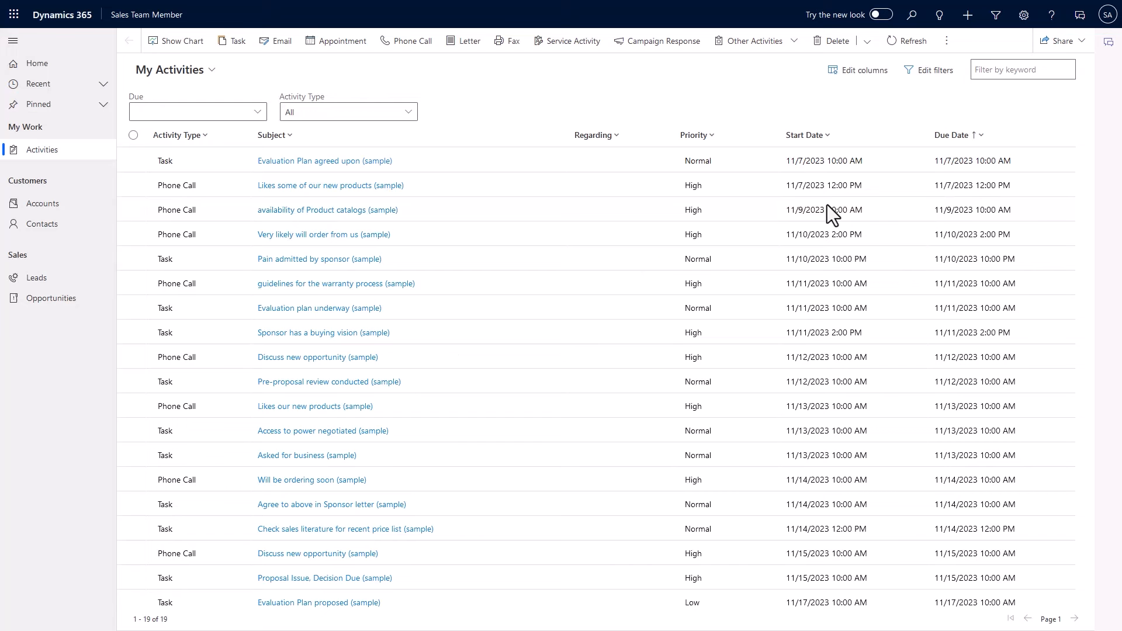
# Reach Developer Resources via Advanced Settings > Customizations to find the Organization Service URL
pyautogui.click(1023, 14)
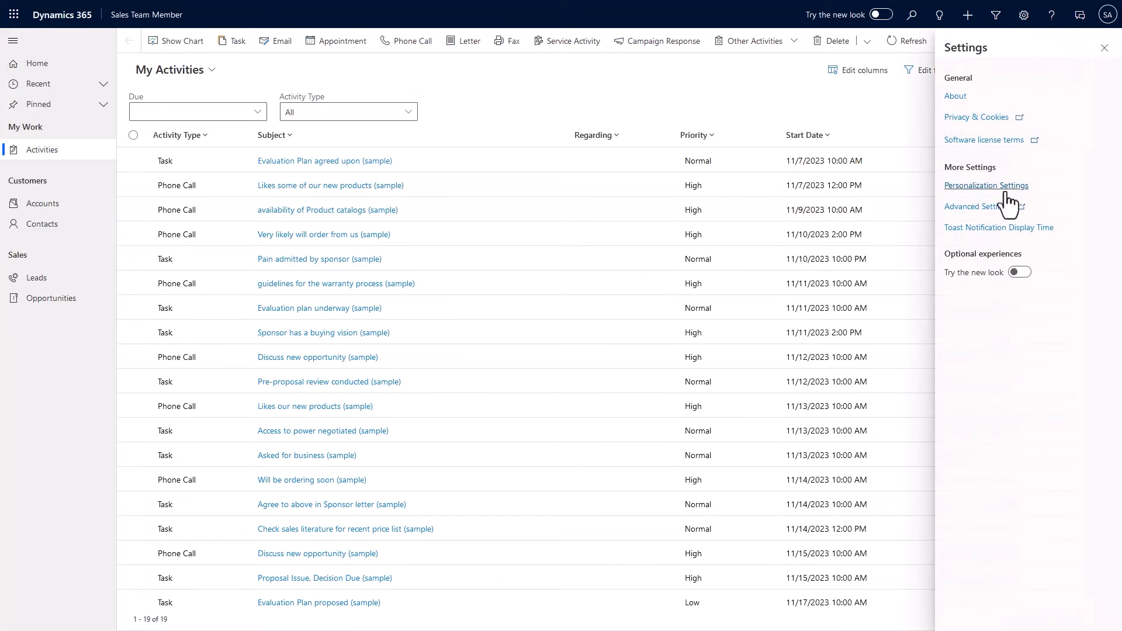
pyautogui.moveTo(977, 206)
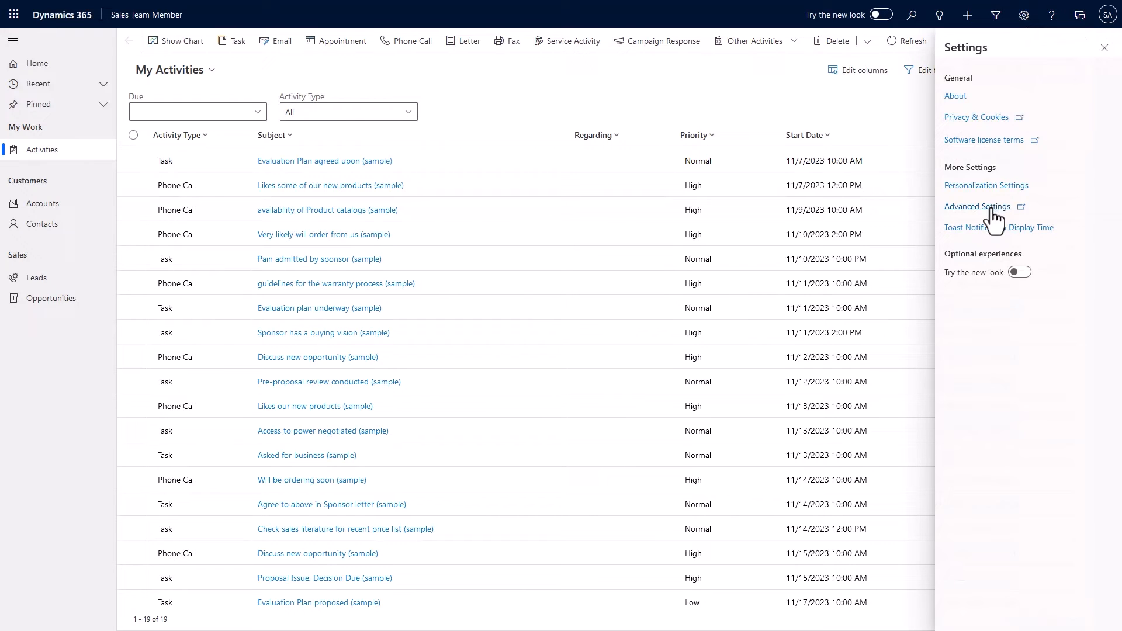
pyautogui.click(976, 207)
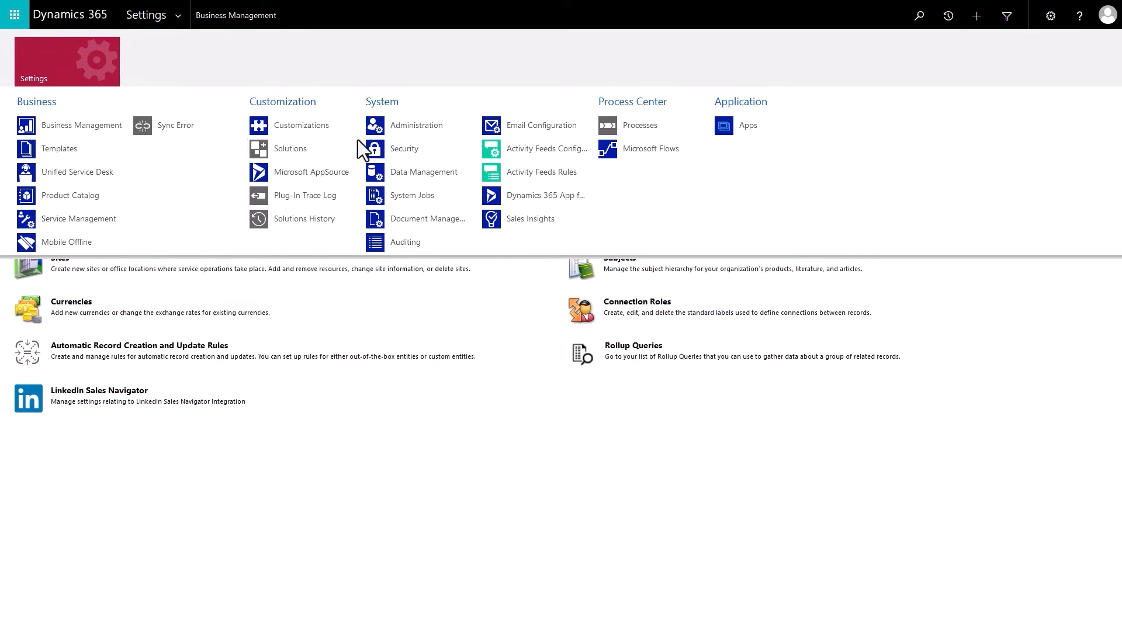
pyautogui.click(299, 125)
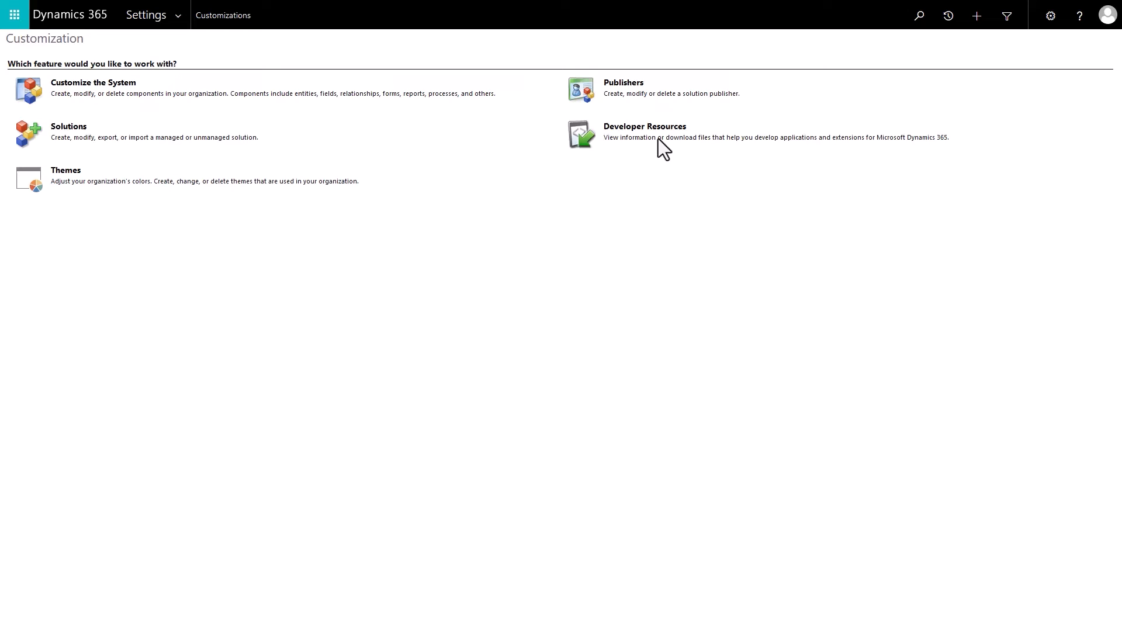
pyautogui.click(644, 126)
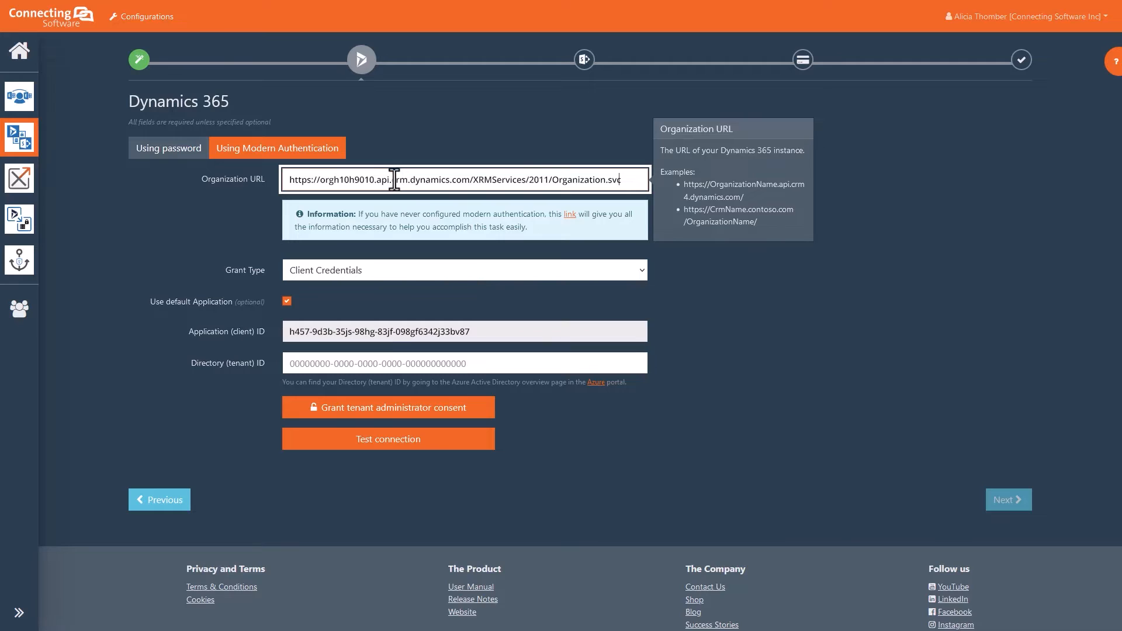
# Keep Client Credentials grant type and copy the tenant ID from the Azure directory overview
pyautogui.click(463, 270)
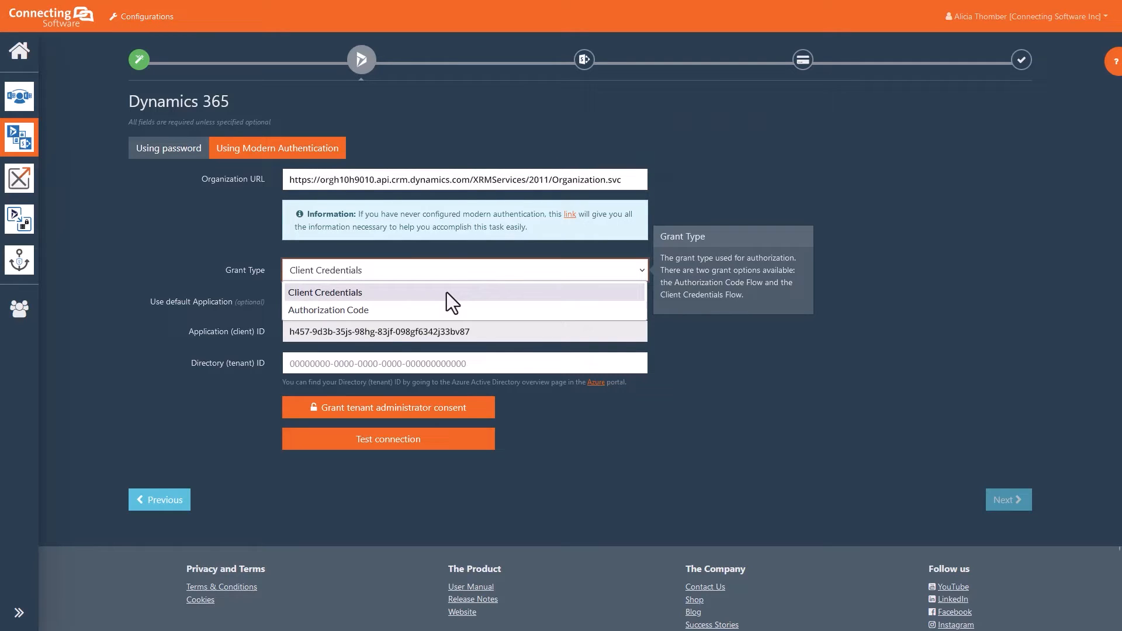
pyautogui.click(323, 292)
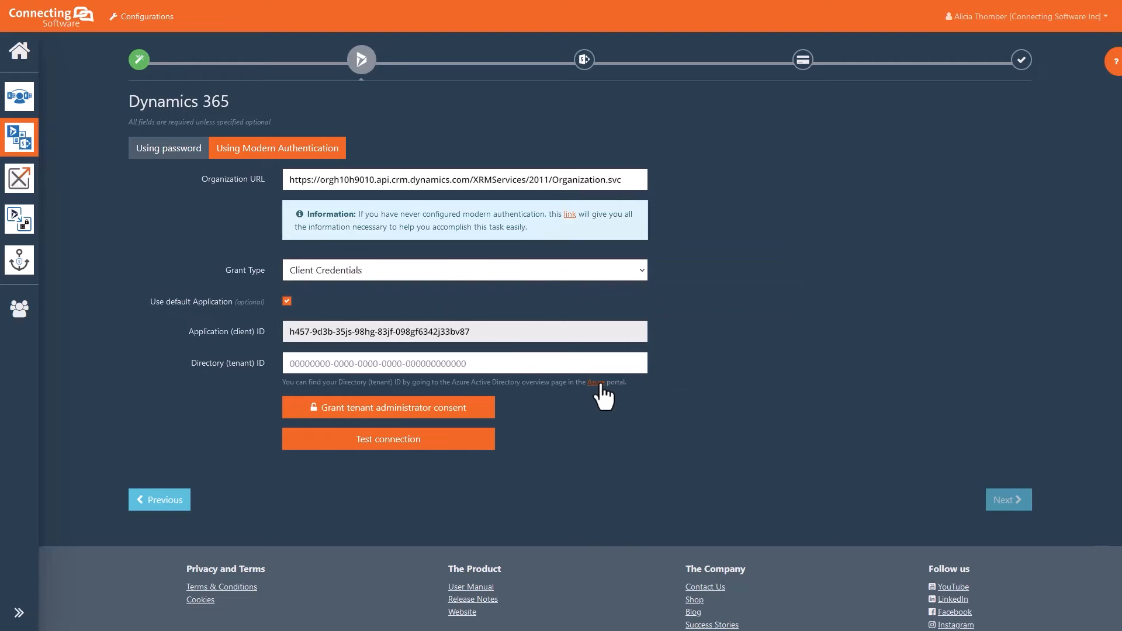
pyautogui.click(594, 382)
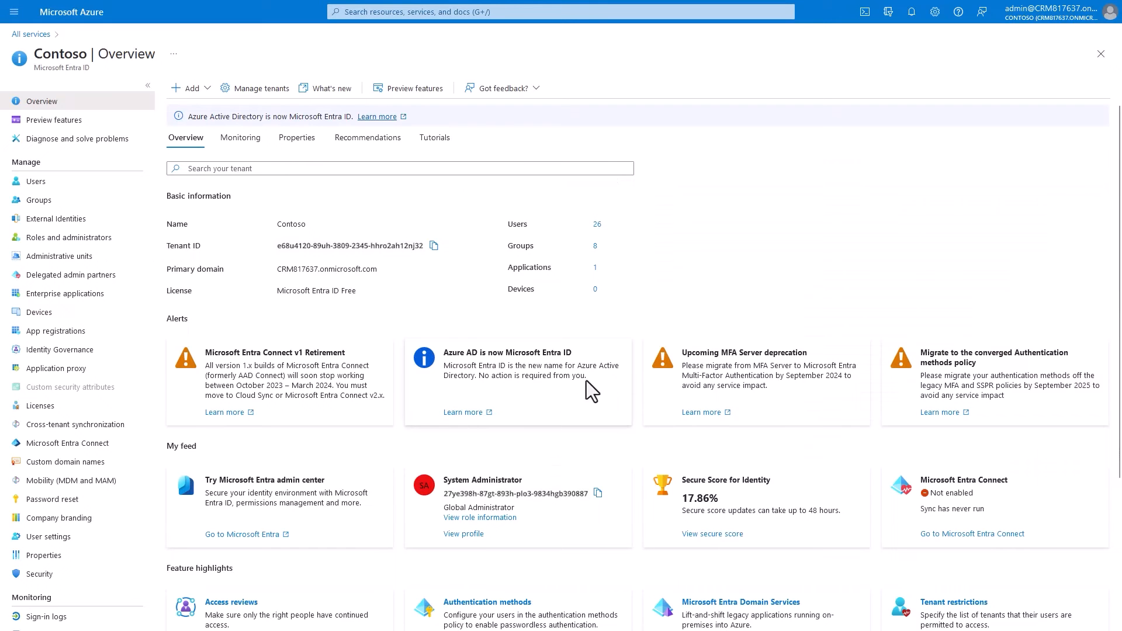
pyautogui.click(433, 245)
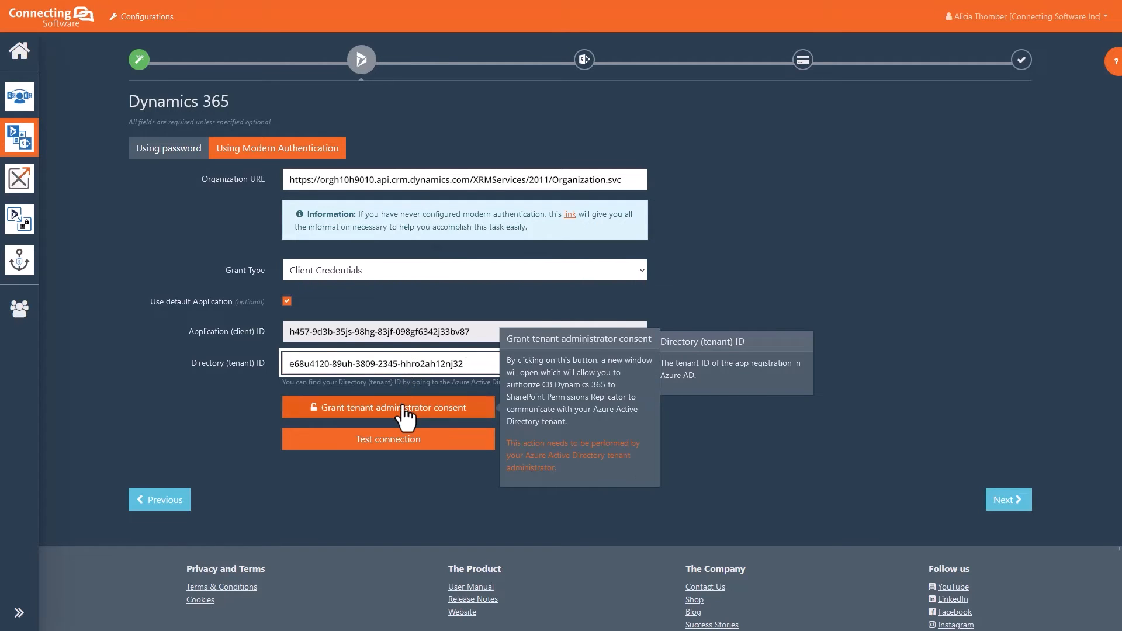
# Grant tenant administrator consent using the system administrator account
pyautogui.click(389, 408)
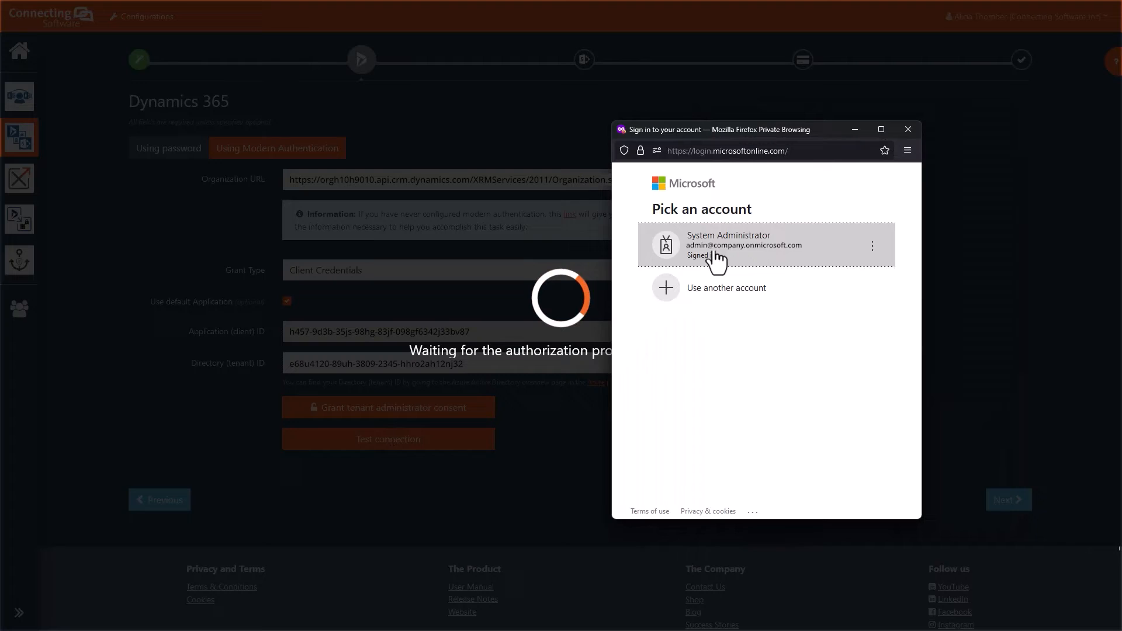
pyautogui.click(743, 245)
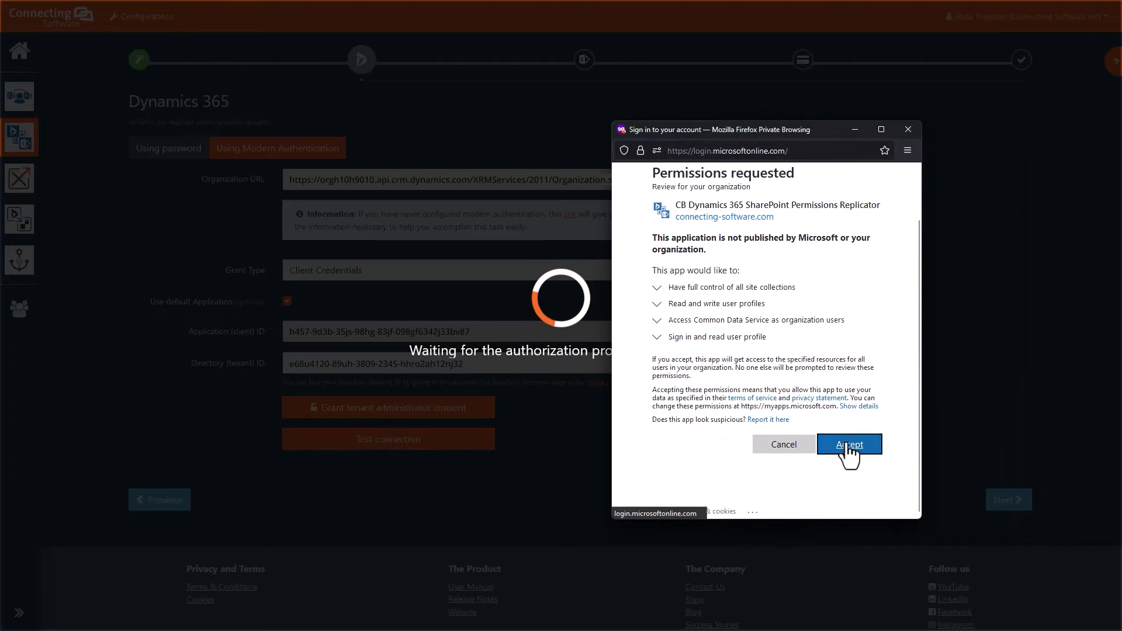
pyautogui.click(849, 445)
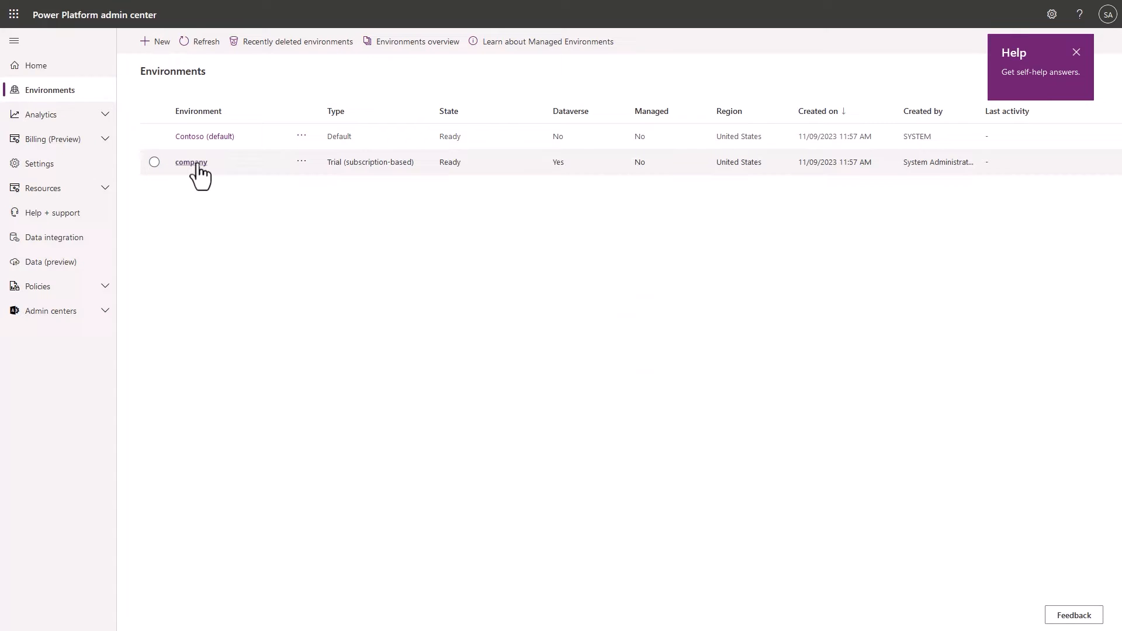
# Create a new app user in the COMPANY environment for the Permissions Replicator app
pyautogui.click(191, 162)
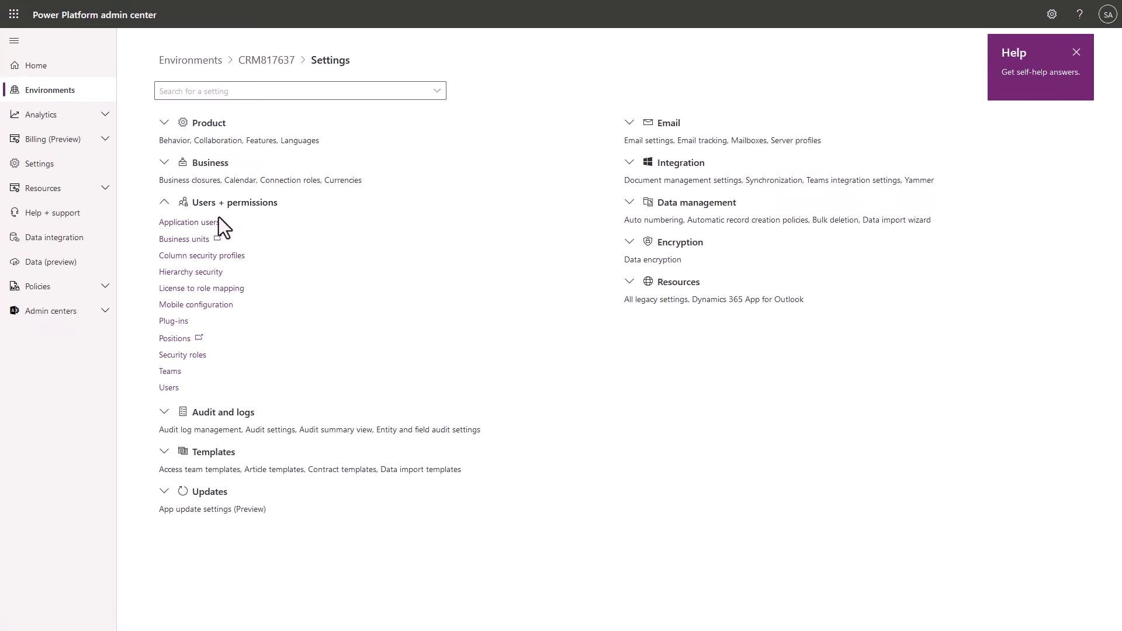
pyautogui.click(188, 222)
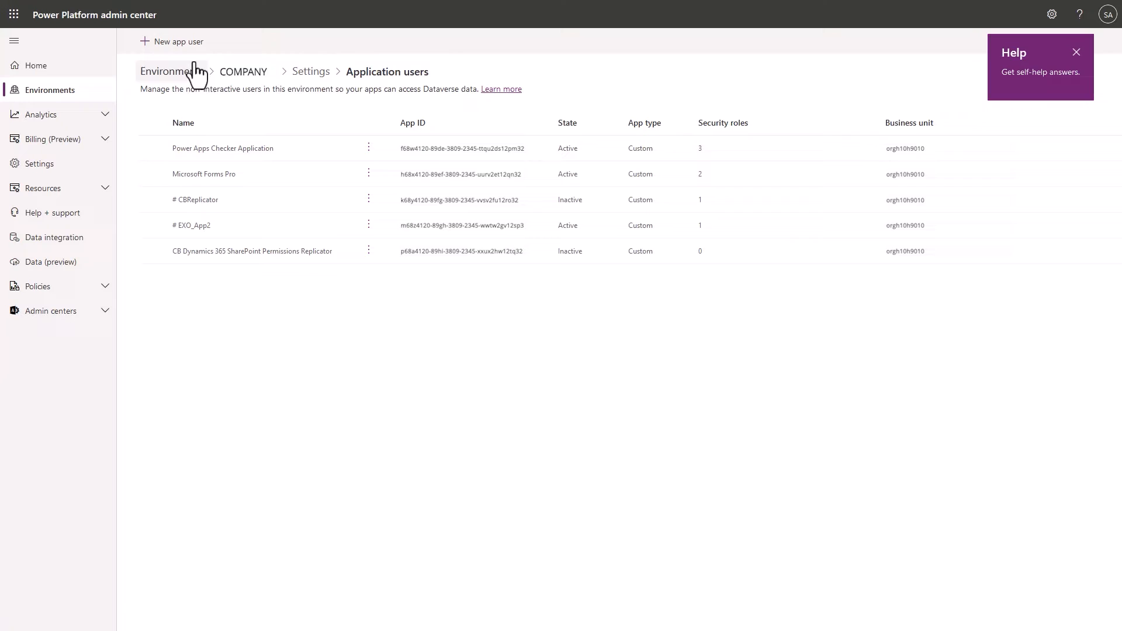
pyautogui.click(176, 41)
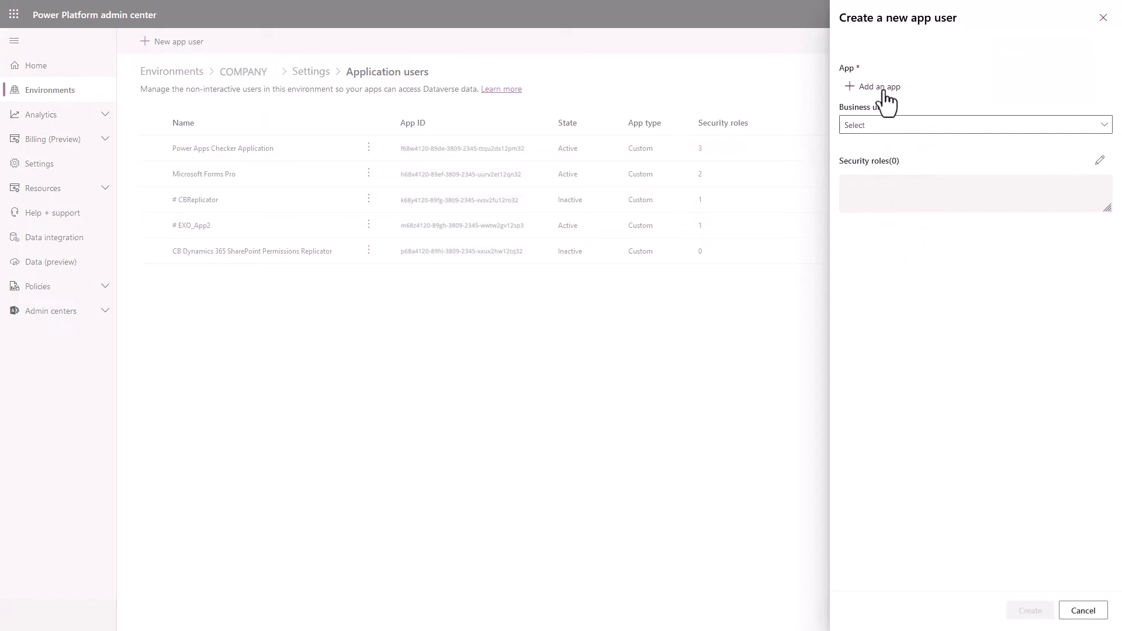
pyautogui.click(877, 86)
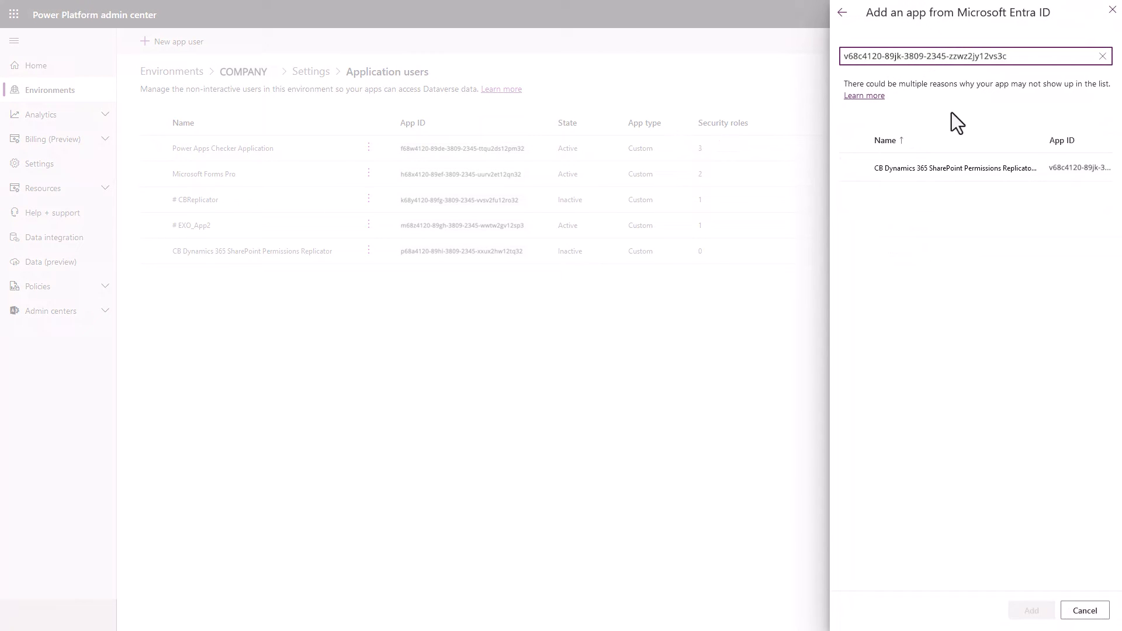
pyautogui.click(975, 167)
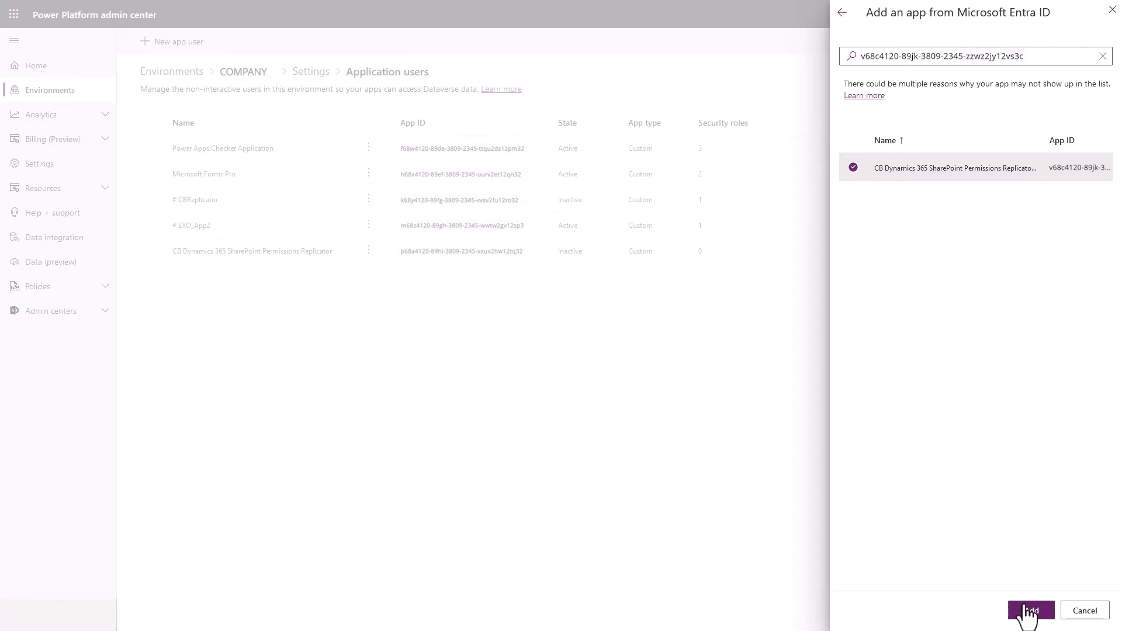
pyautogui.click(1030, 610)
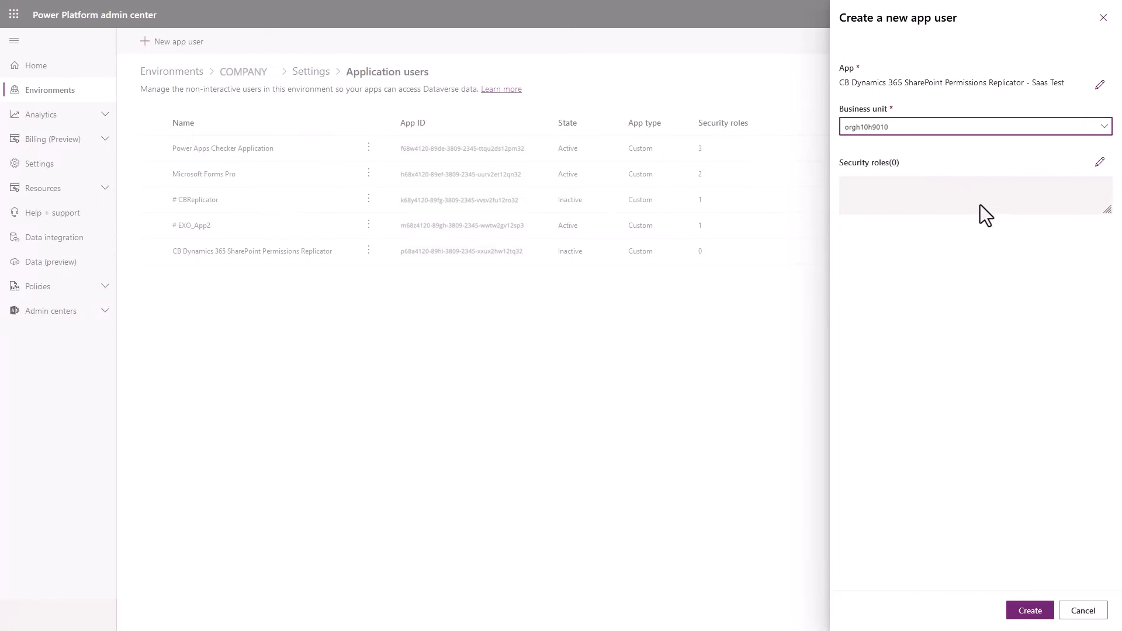
# Assign the System Administrator security role to the app user
pyautogui.click(1100, 163)
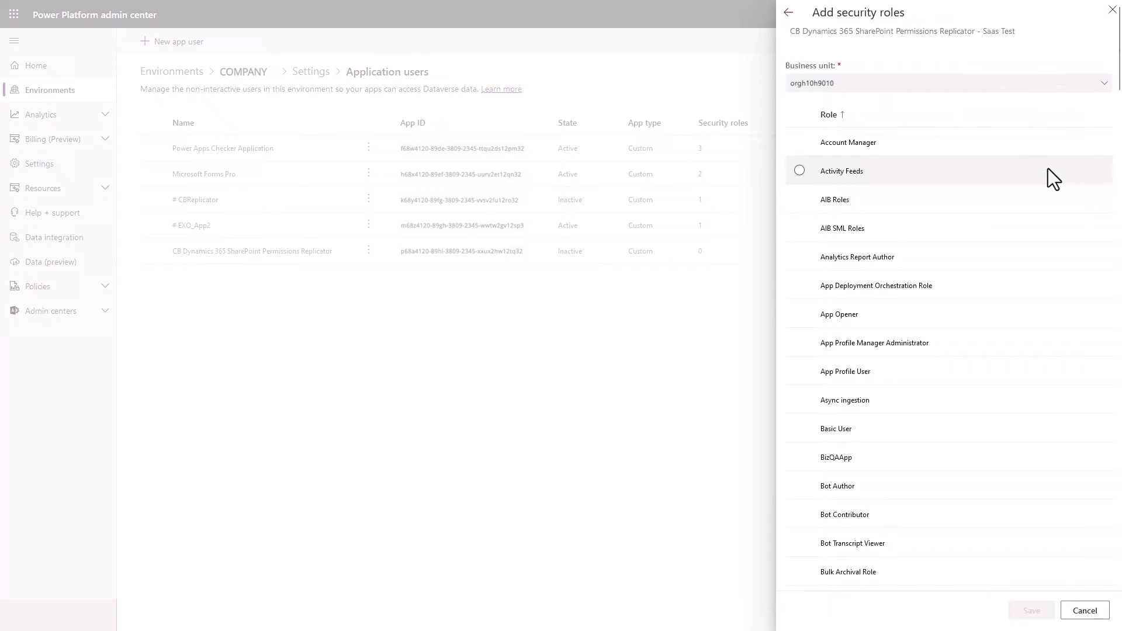
pyautogui.scroll(-3)
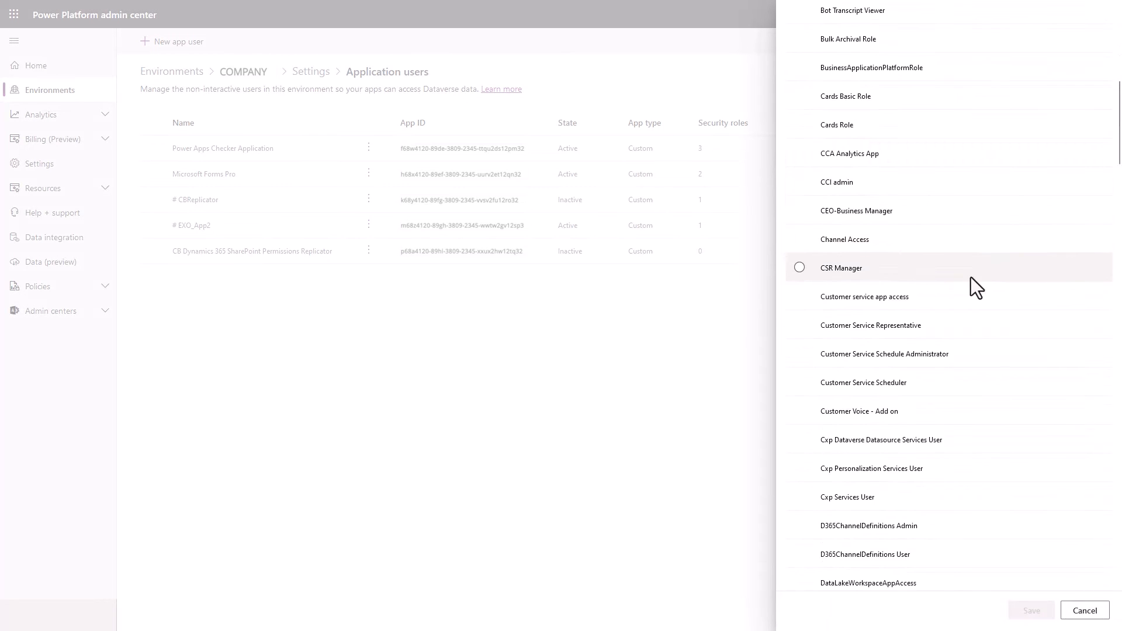
pyautogui.scroll(-3)
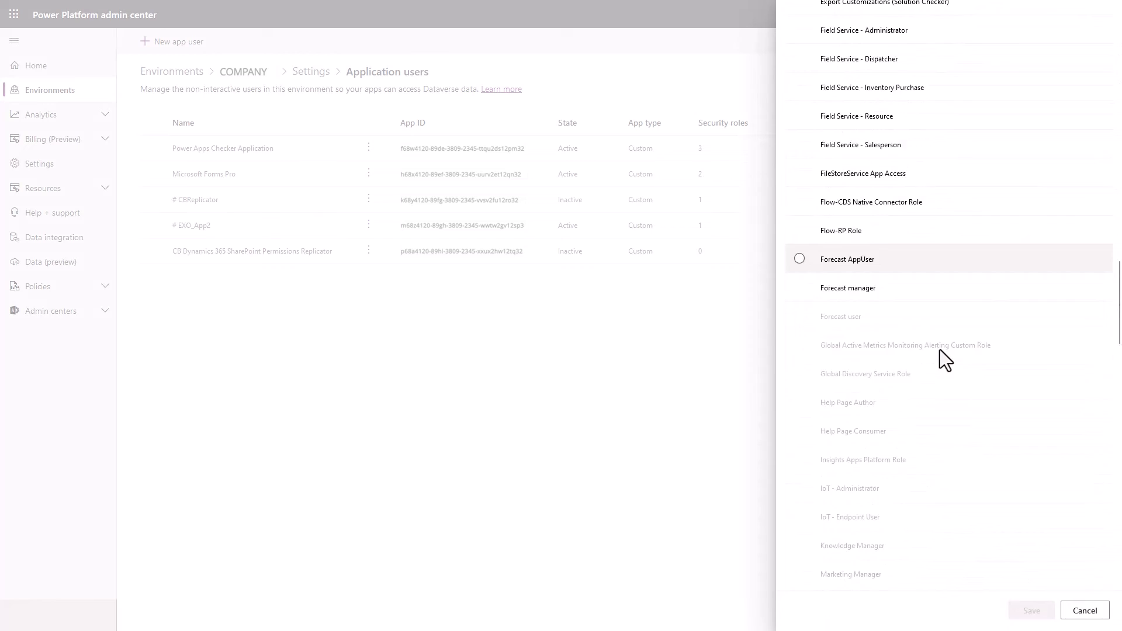
pyautogui.scroll(-3)
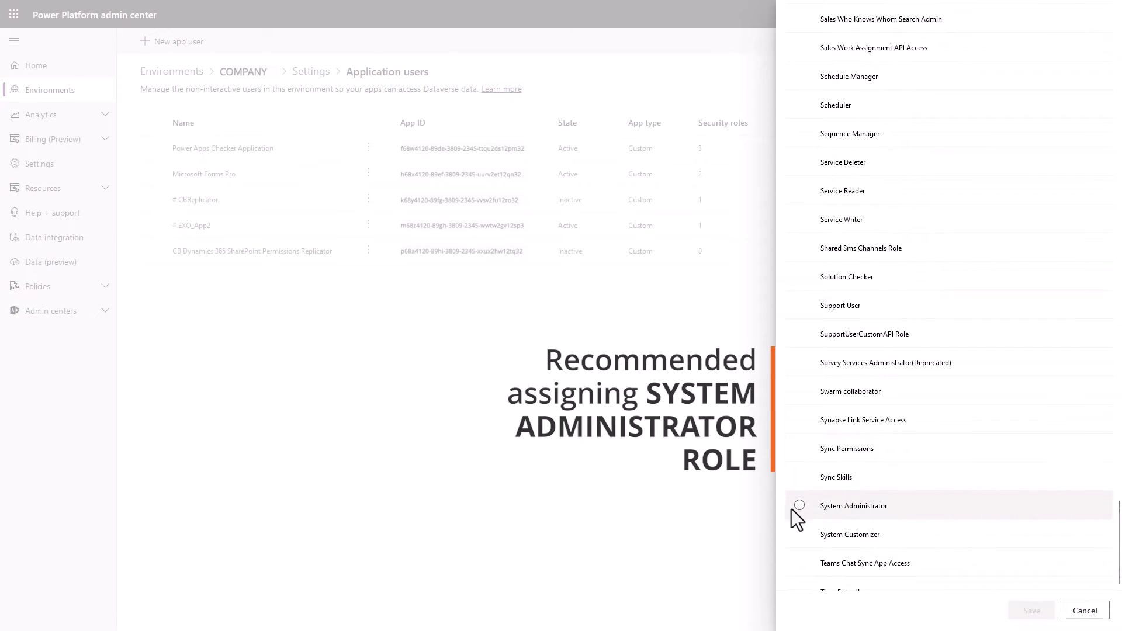
pyautogui.click(799, 506)
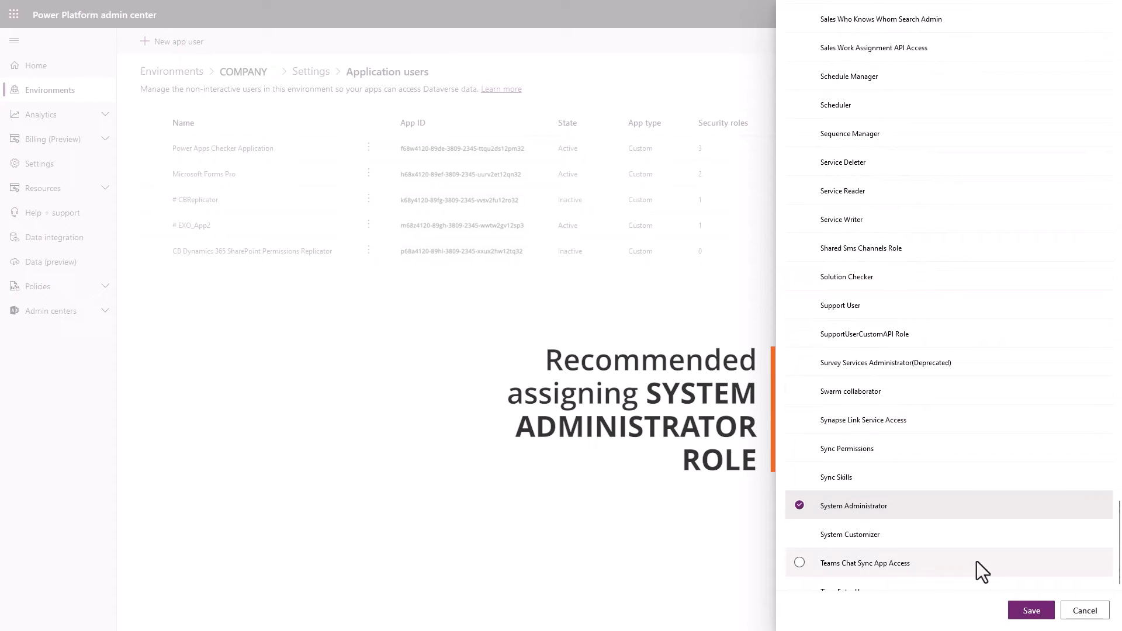
pyautogui.click(1030, 610)
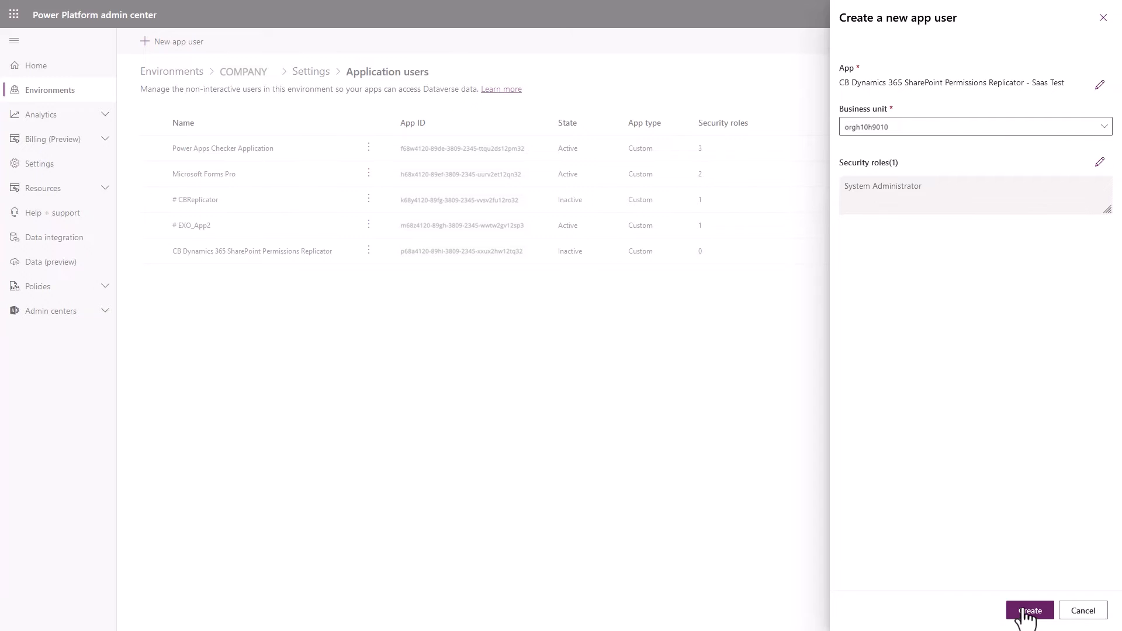
pyautogui.moveTo(1029, 609)
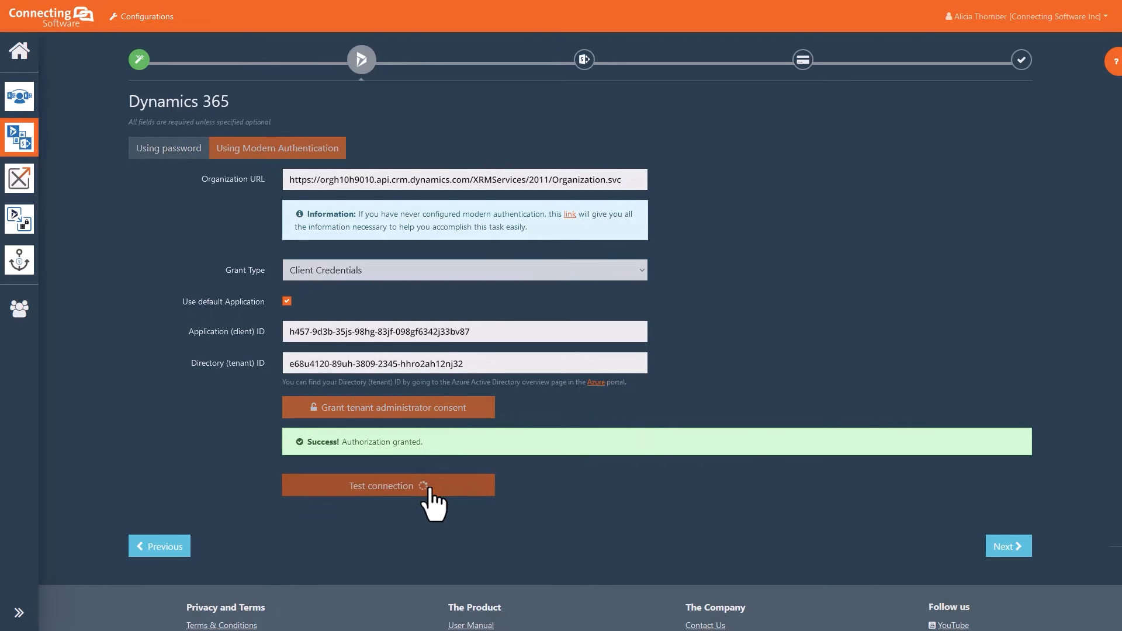
# Test the Dynamics 365 connection and enter the CB-TestingSiteReplicator site collection URL
pyautogui.click(388, 485)
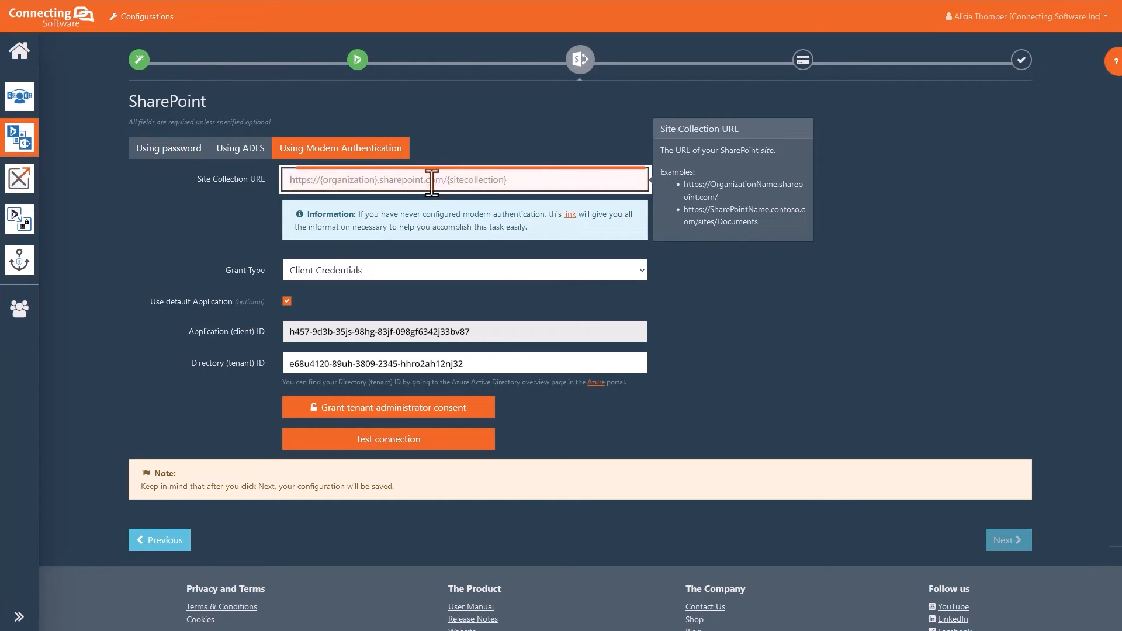
pyautogui.write('https://company.sharepoint.com/sites/CB-TestingSiteReplicator')
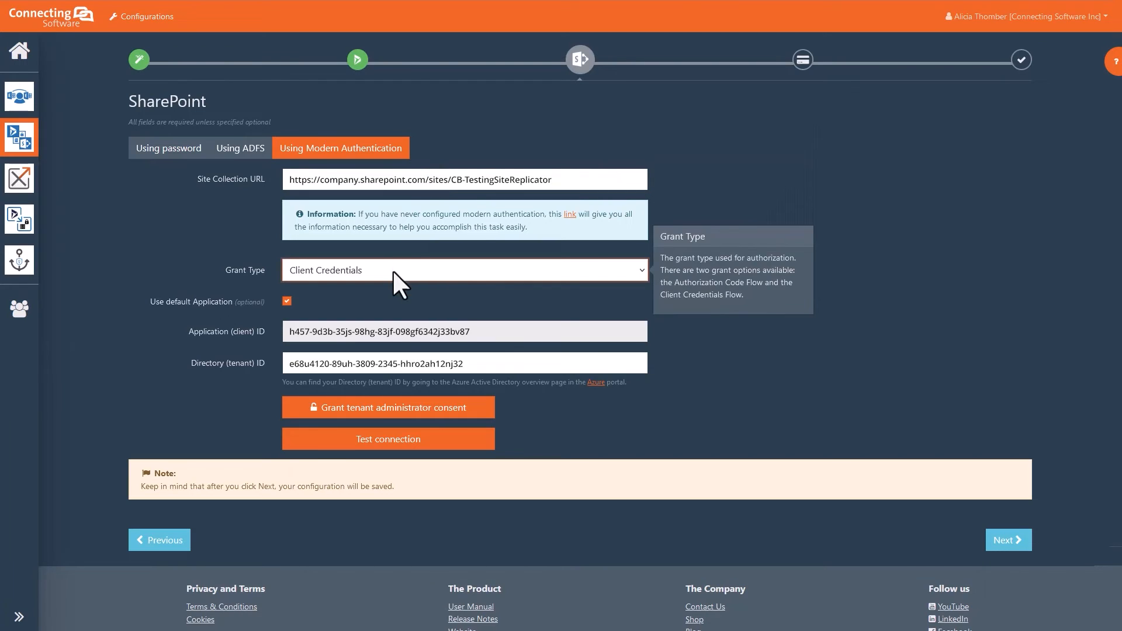
pyautogui.click(463, 269)
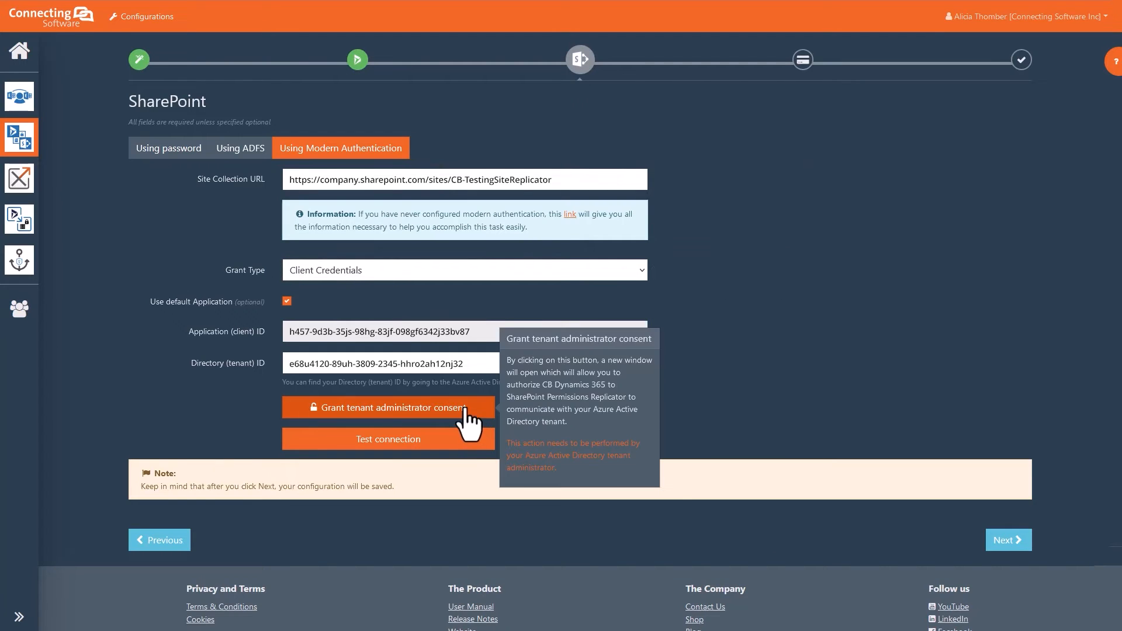
# Grant admin consent for SharePoint, test the connection successfully and continue to token activation
pyautogui.click(388, 408)
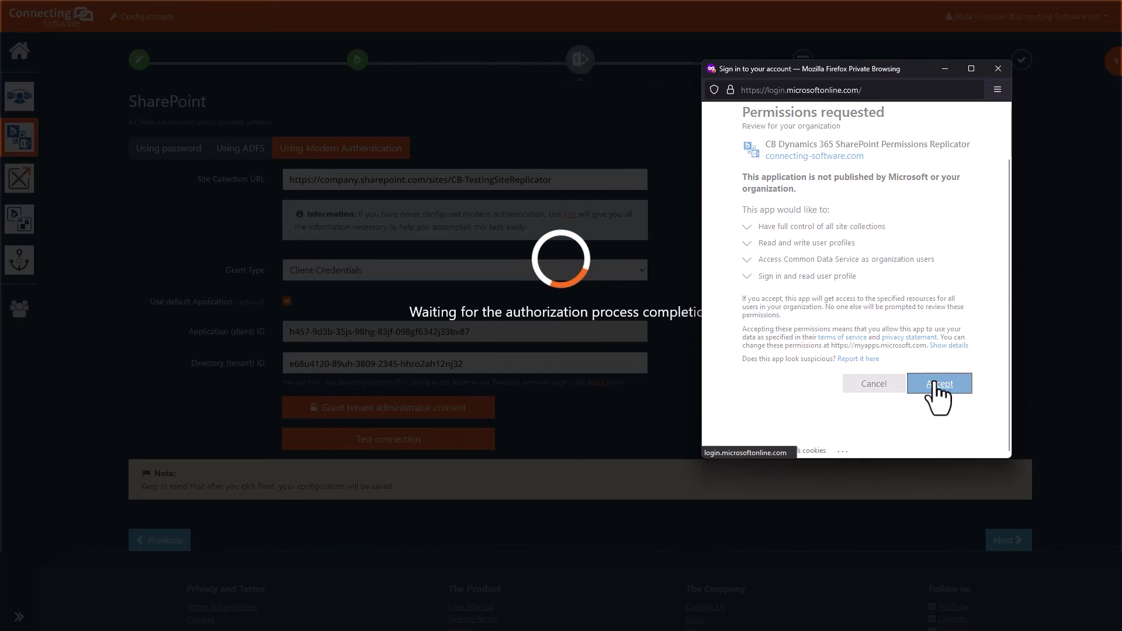
pyautogui.click(939, 383)
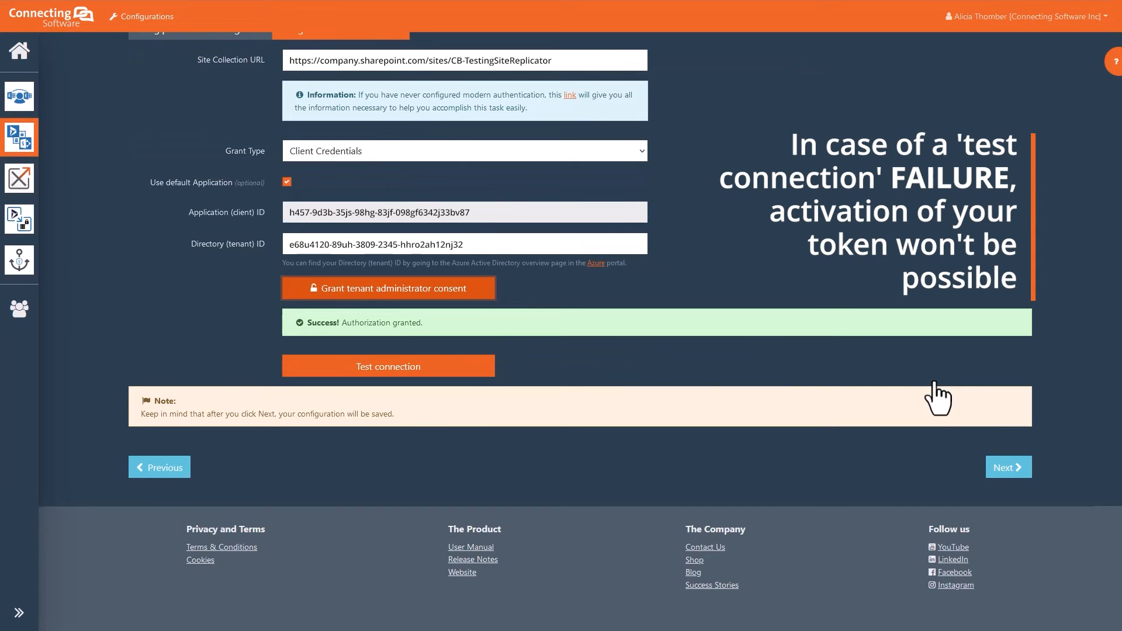
pyautogui.click(388, 366)
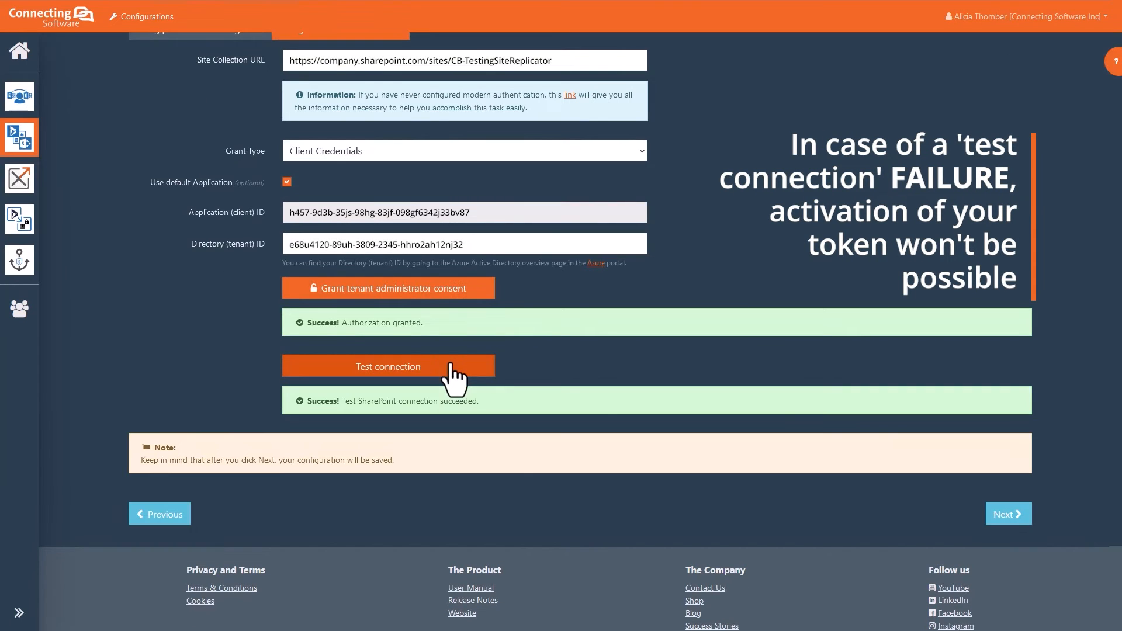
pyautogui.click(1007, 513)
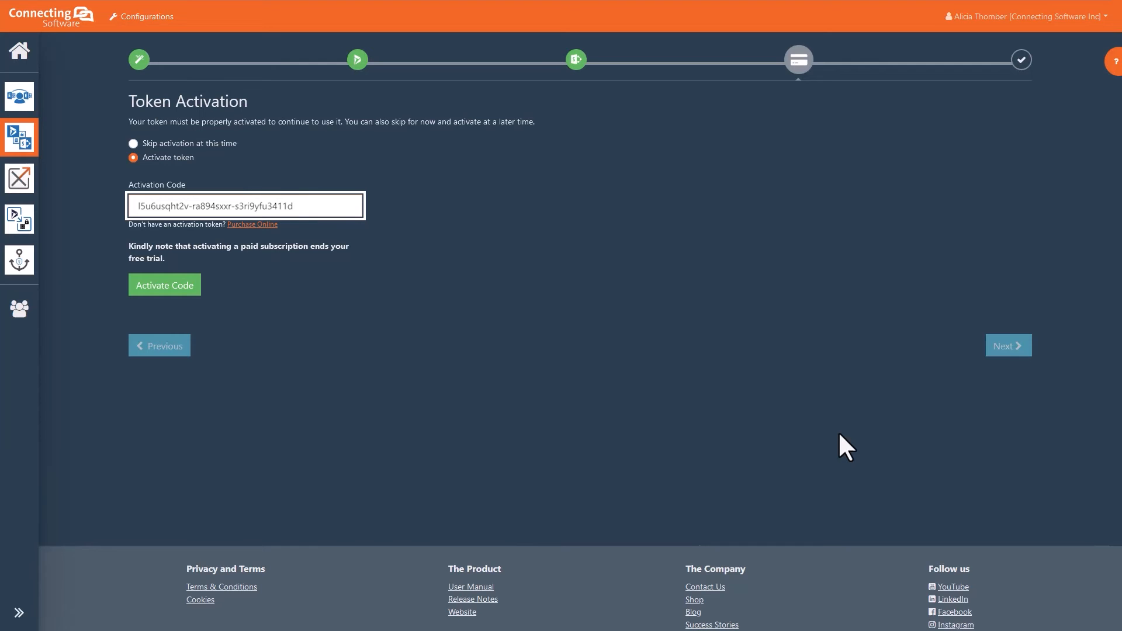
# Activate the token code, set 'start replicating immediately' to Yes and finish the setup
pyautogui.click(164, 284)
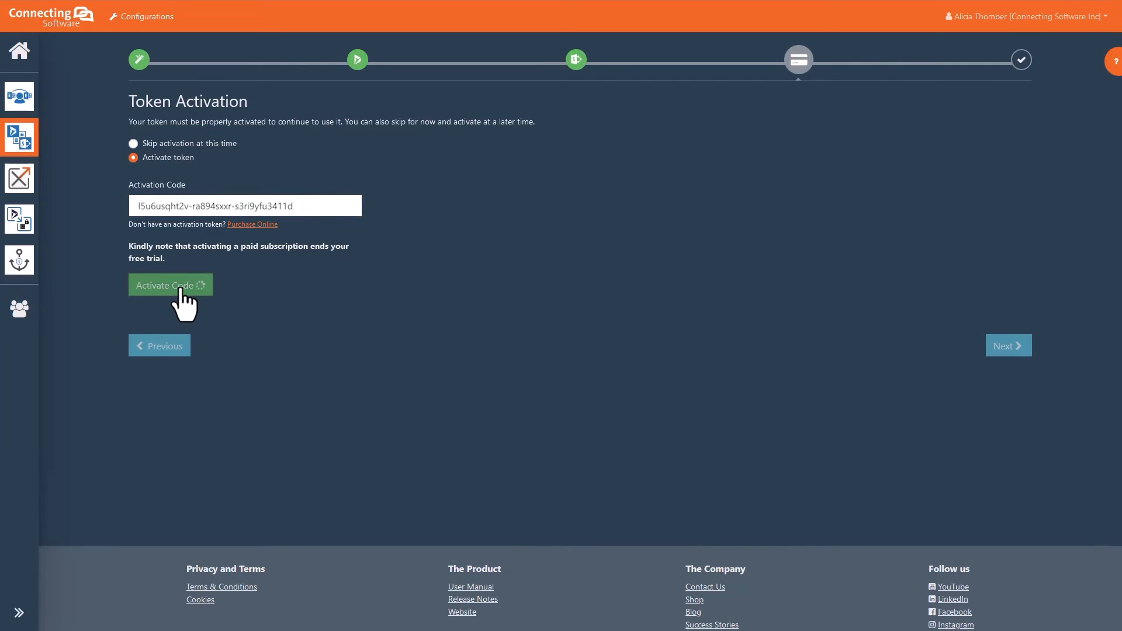
pyautogui.click(170, 284)
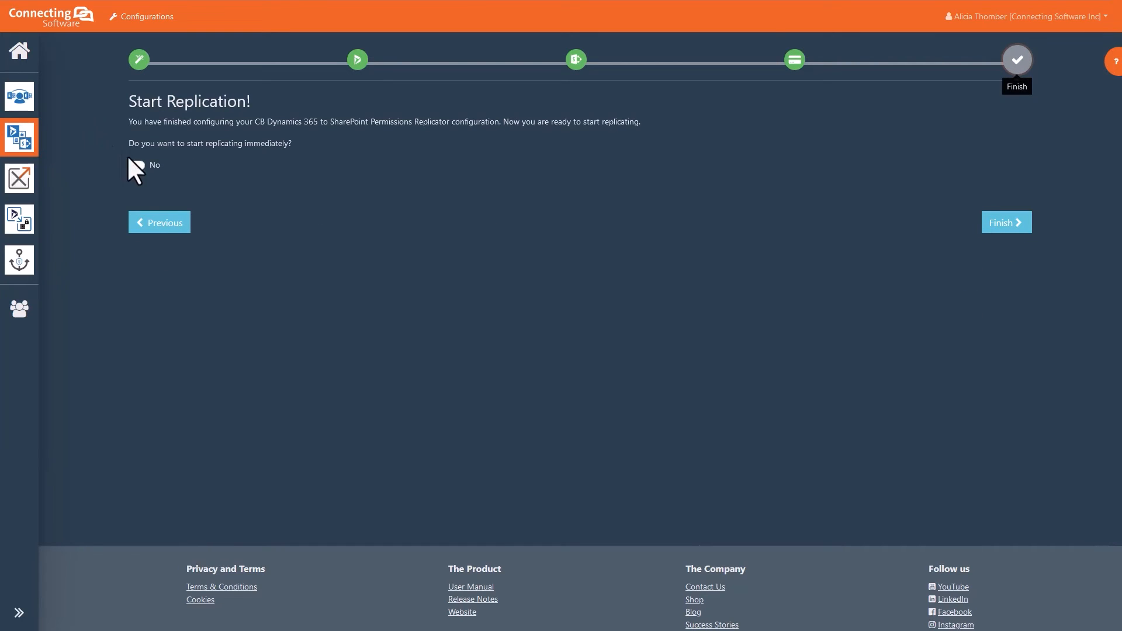
pyautogui.click(136, 165)
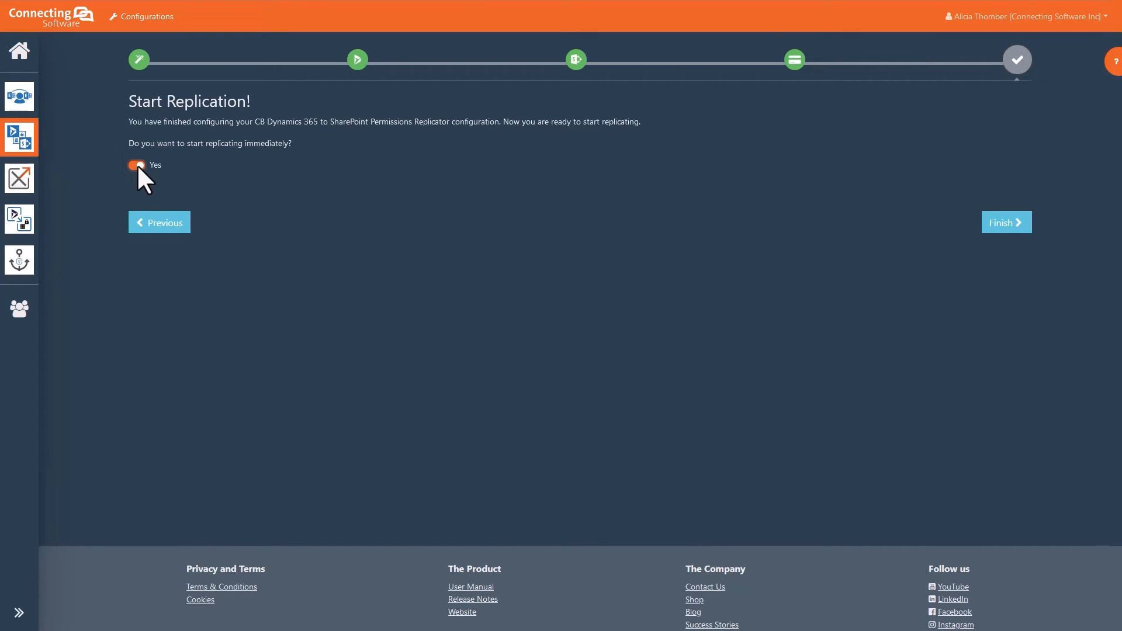
pyautogui.click(1005, 222)
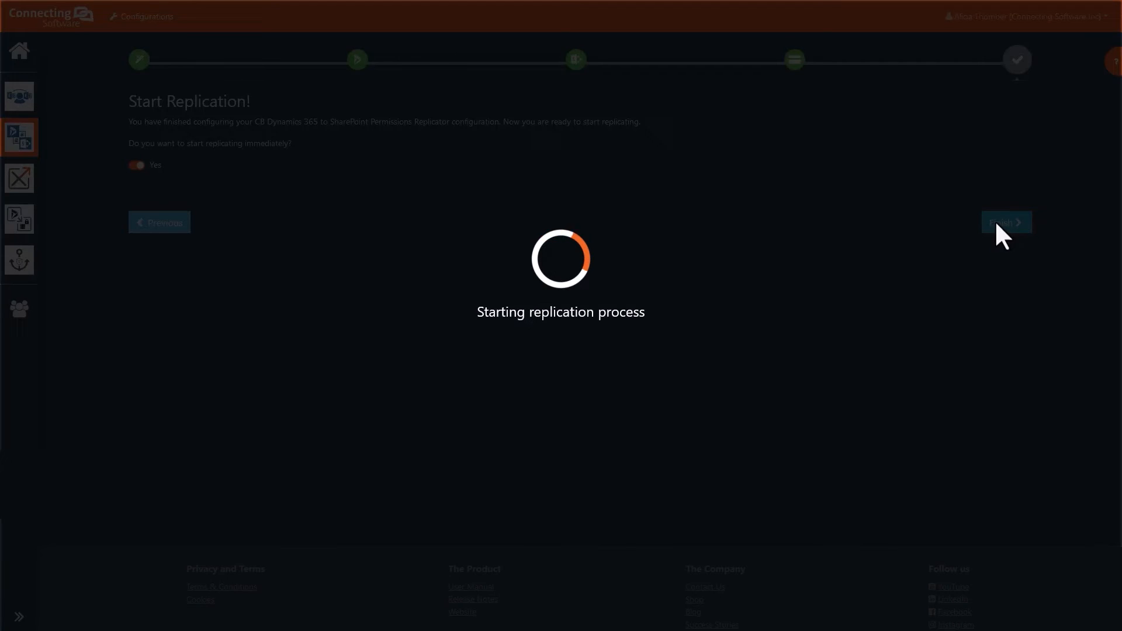
pyautogui.click(1004, 222)
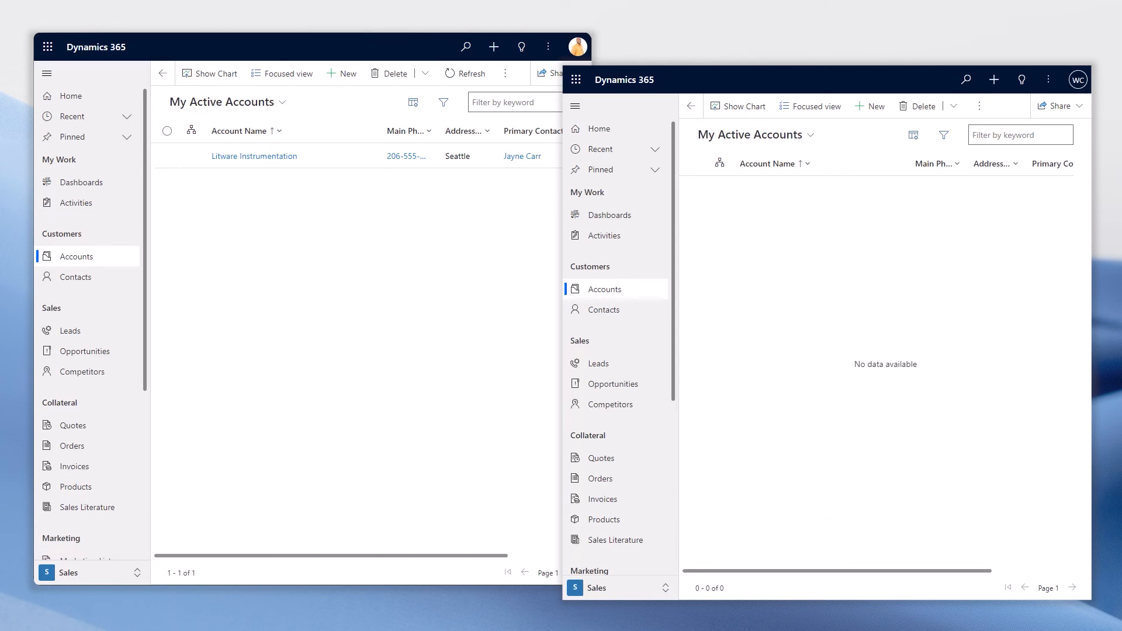
# Show the Litware Instrumentation folder with Contract.pdf in both users' SharePoint libraries
pyautogui.click(254, 155)
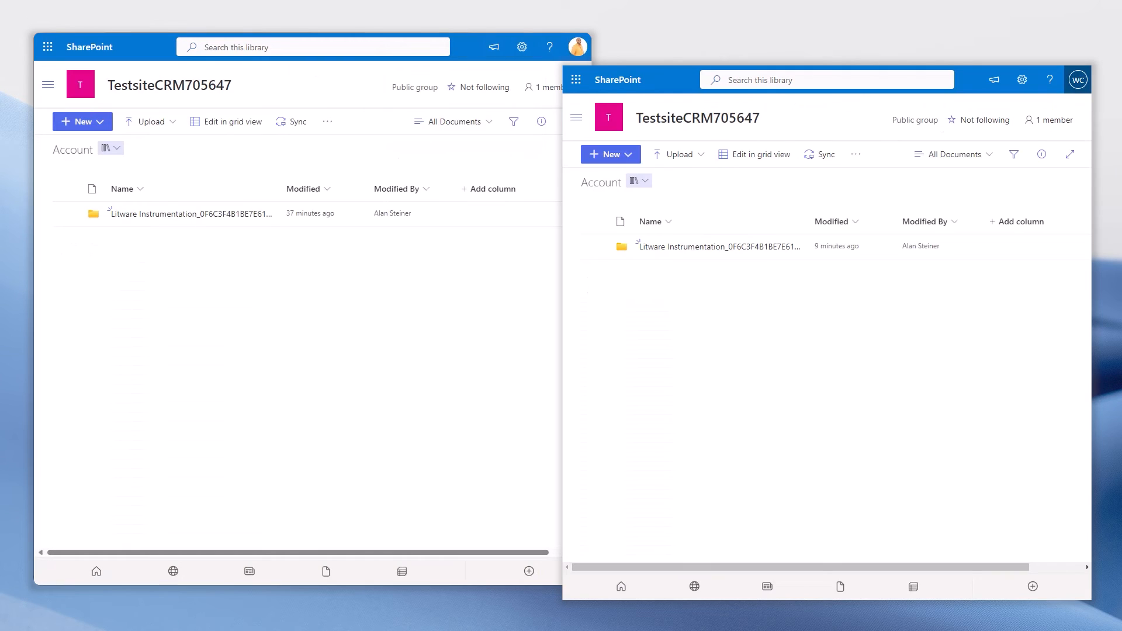
pyautogui.moveTo(820, 198)
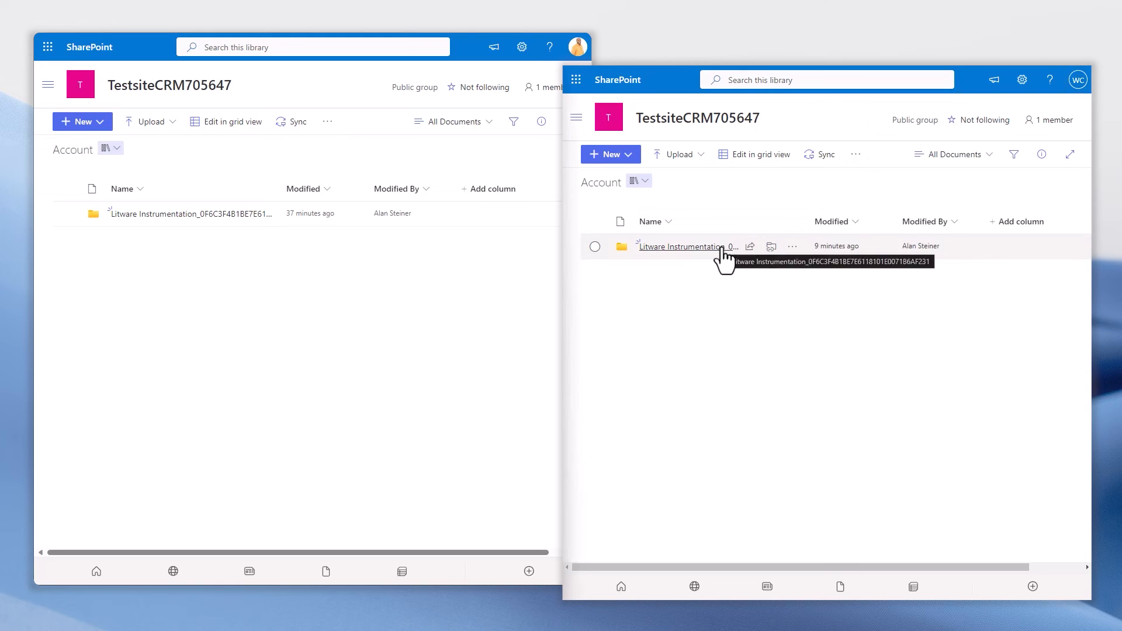
pyautogui.click(683, 246)
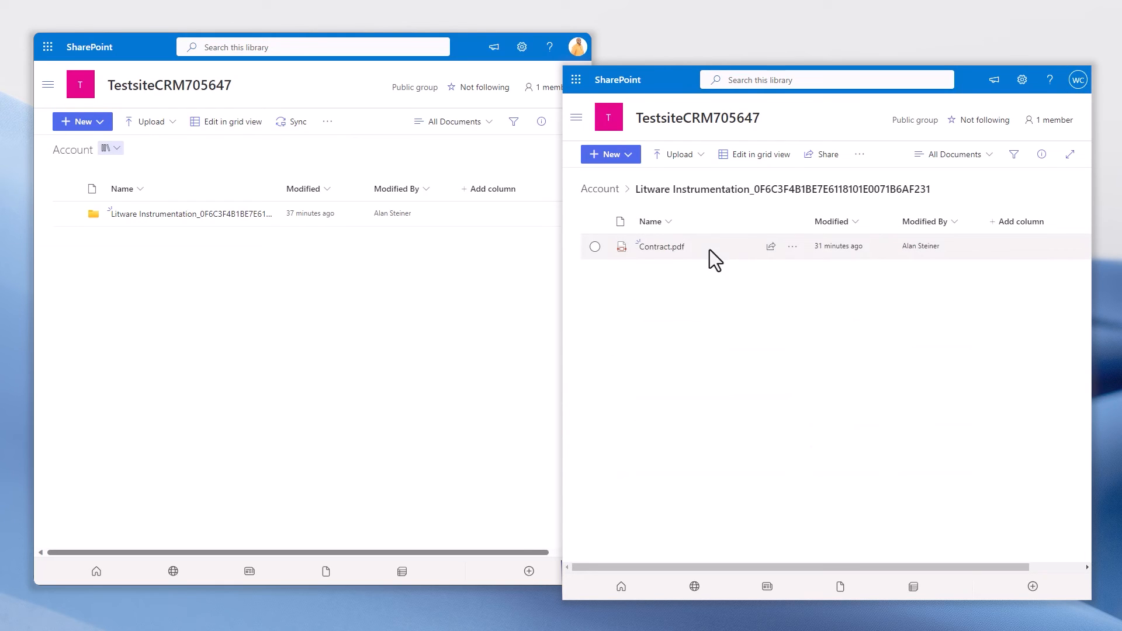
pyautogui.click(792, 246)
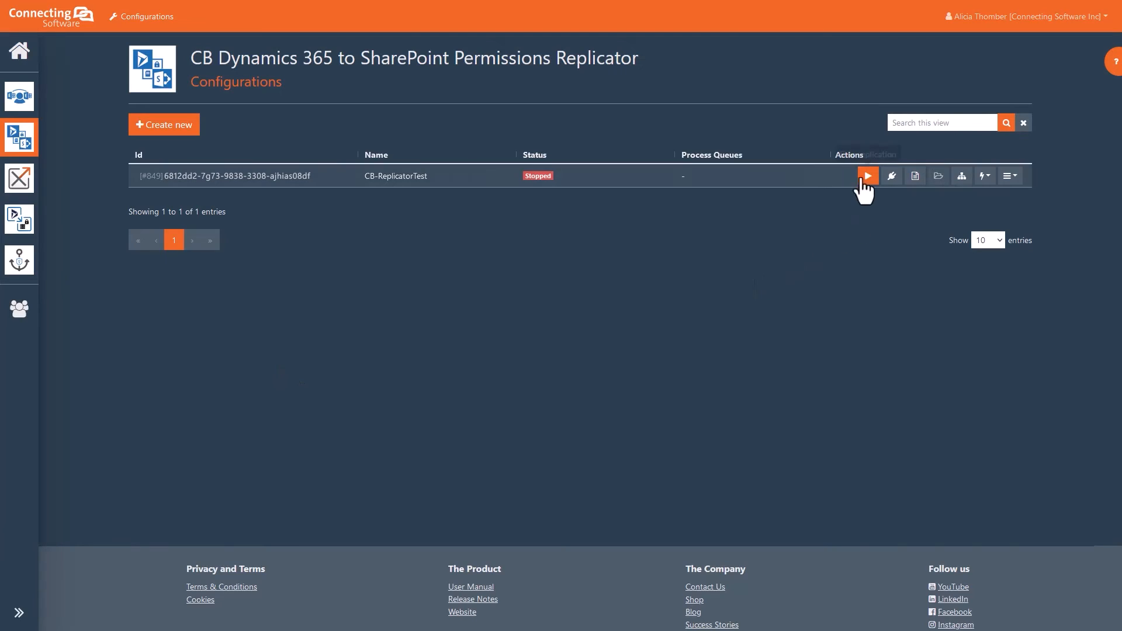
# Start CB-ReplicatorTest, view its Dynamics 365 and SharePoint connections, and return to the list
pyautogui.click(867, 175)
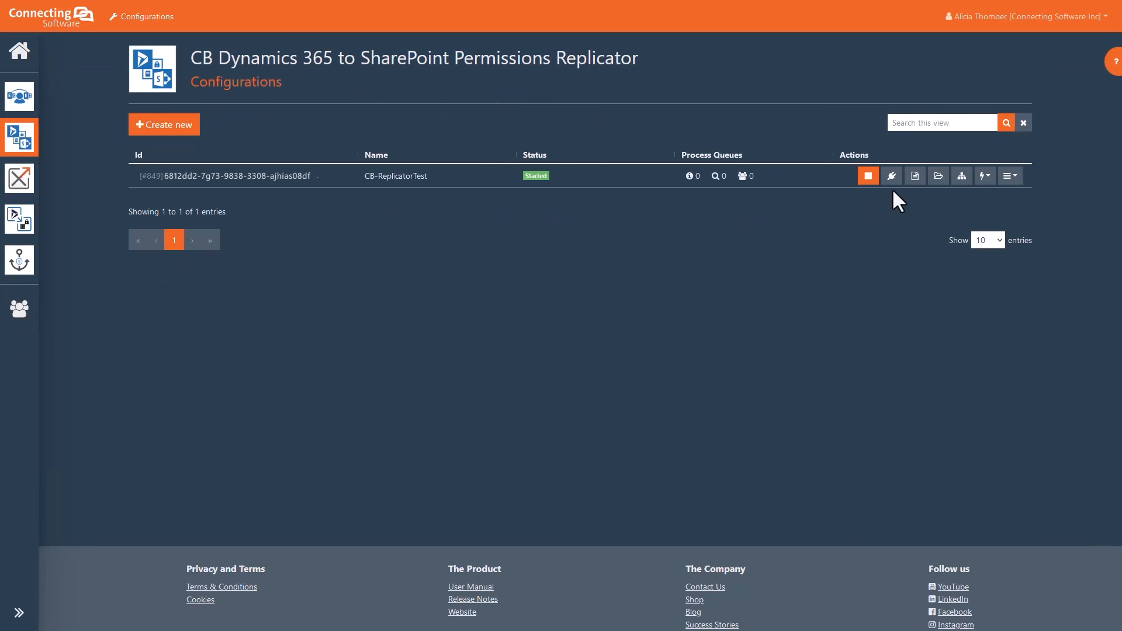
pyautogui.moveTo(891, 175)
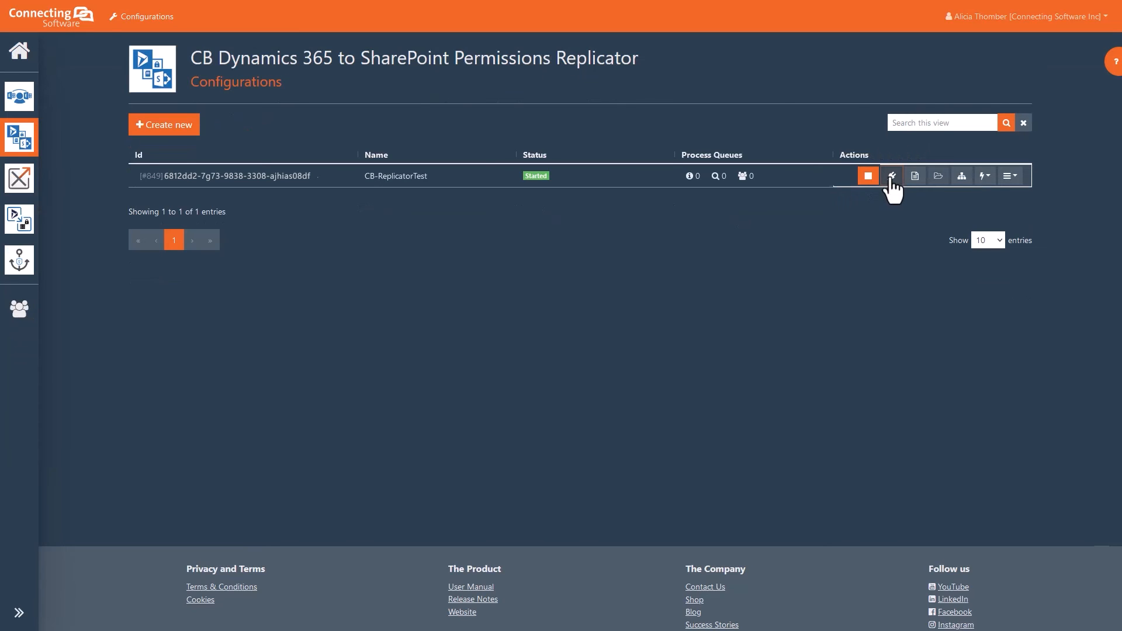
pyautogui.click(892, 175)
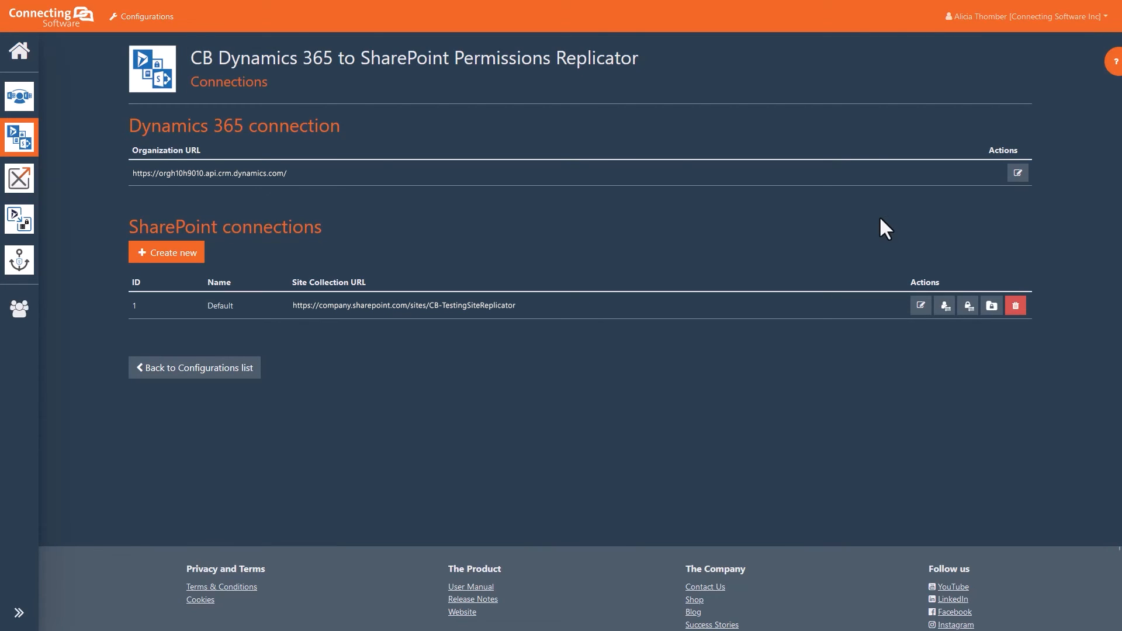
pyautogui.click(194, 367)
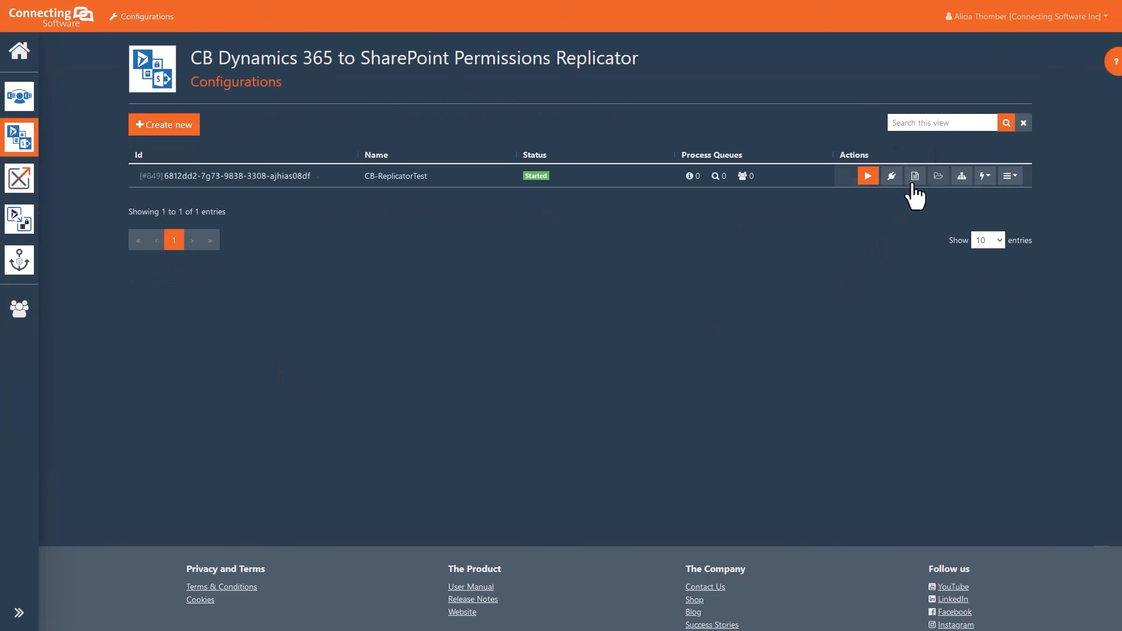
pyautogui.moveTo(915, 176)
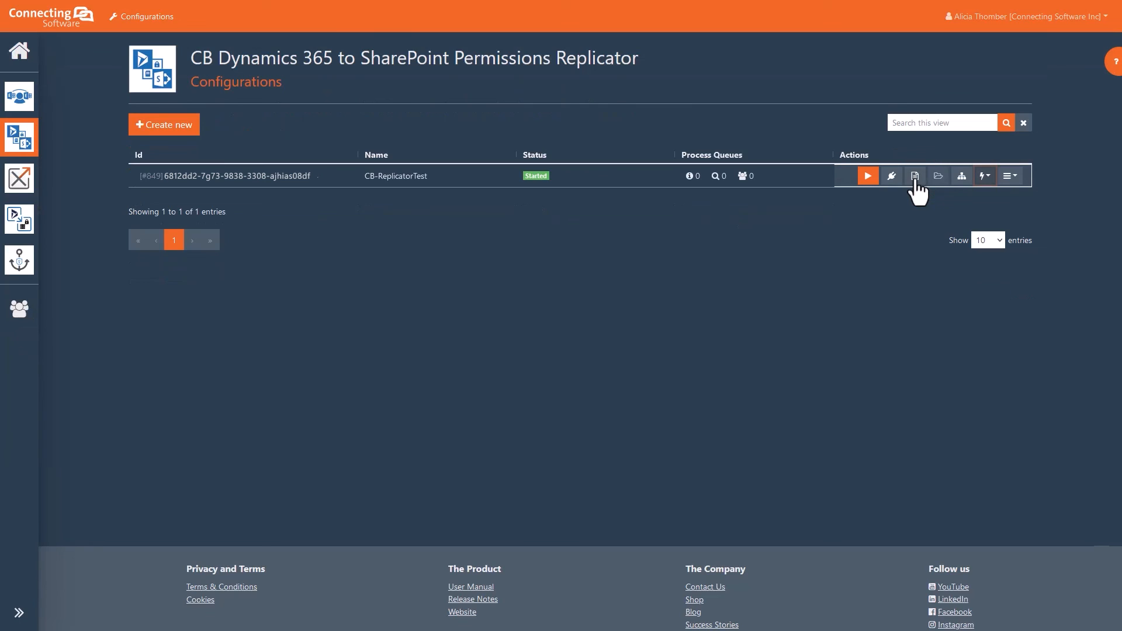
pyautogui.moveTo(962, 176)
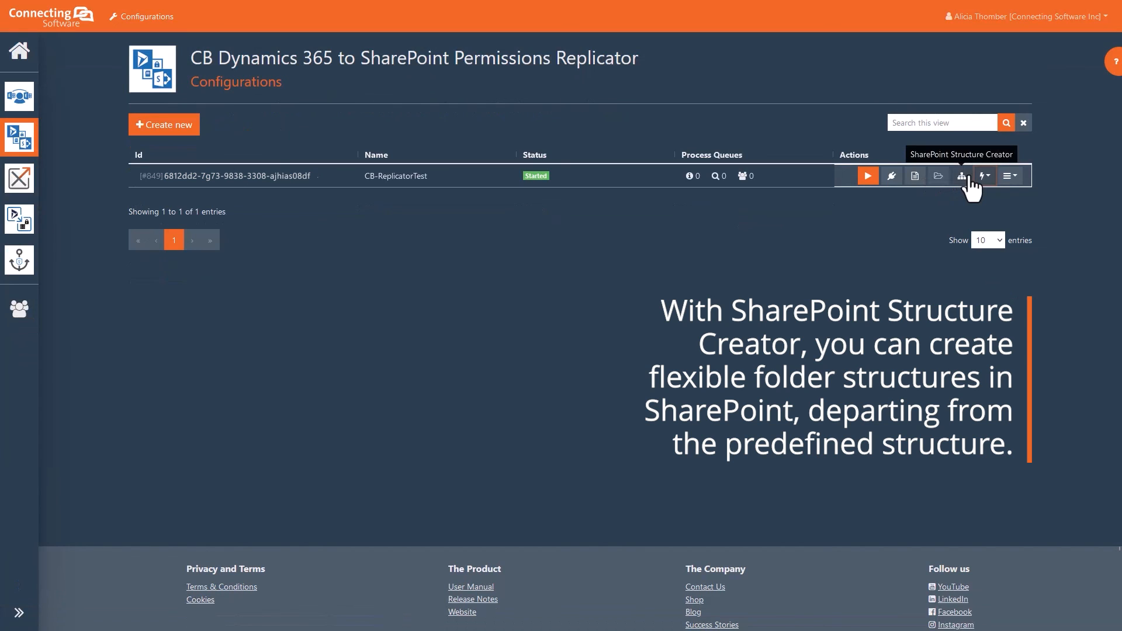
# Browse CB-ReplicatorTest's cache/full-iteration maintenance actions and its service, settings, edit and delete options
pyautogui.click(890, 176)
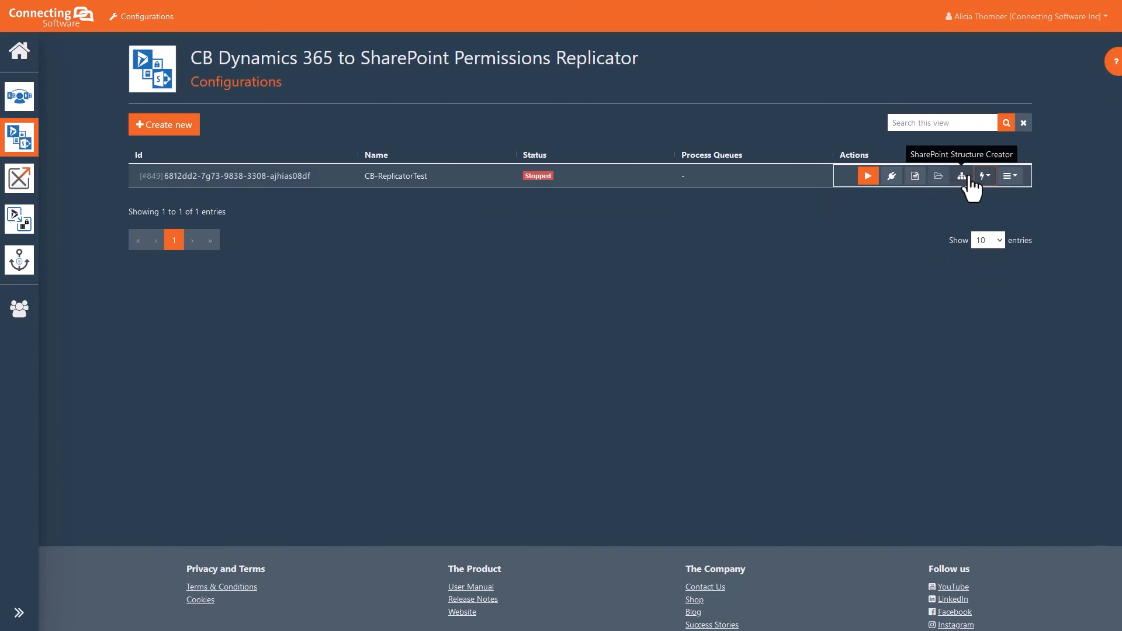
pyautogui.click(984, 176)
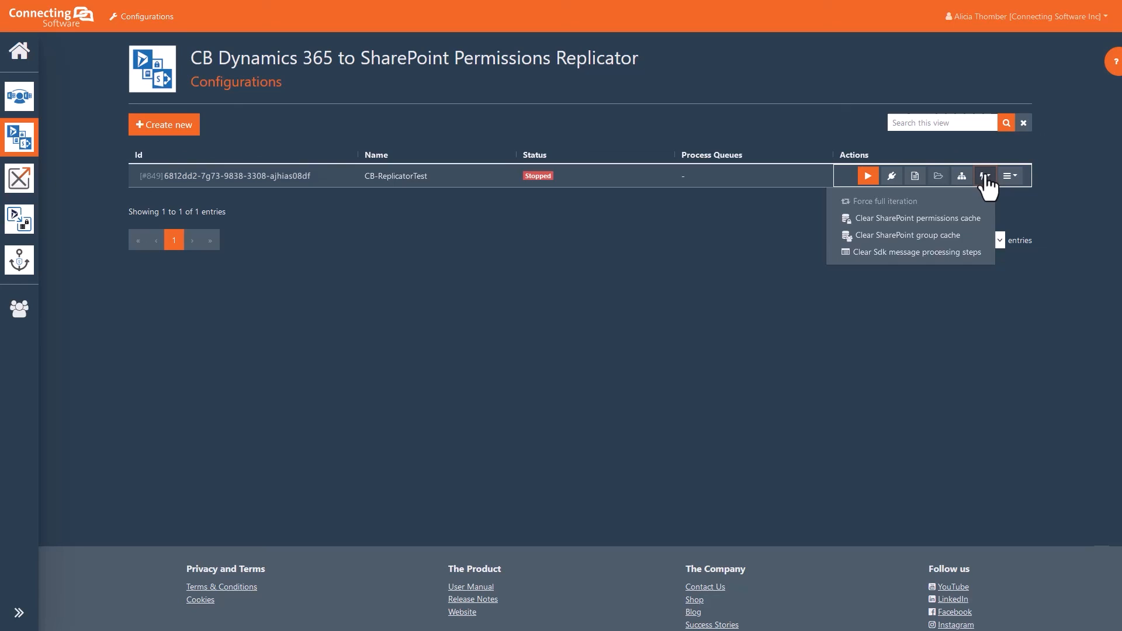
pyautogui.click(1010, 175)
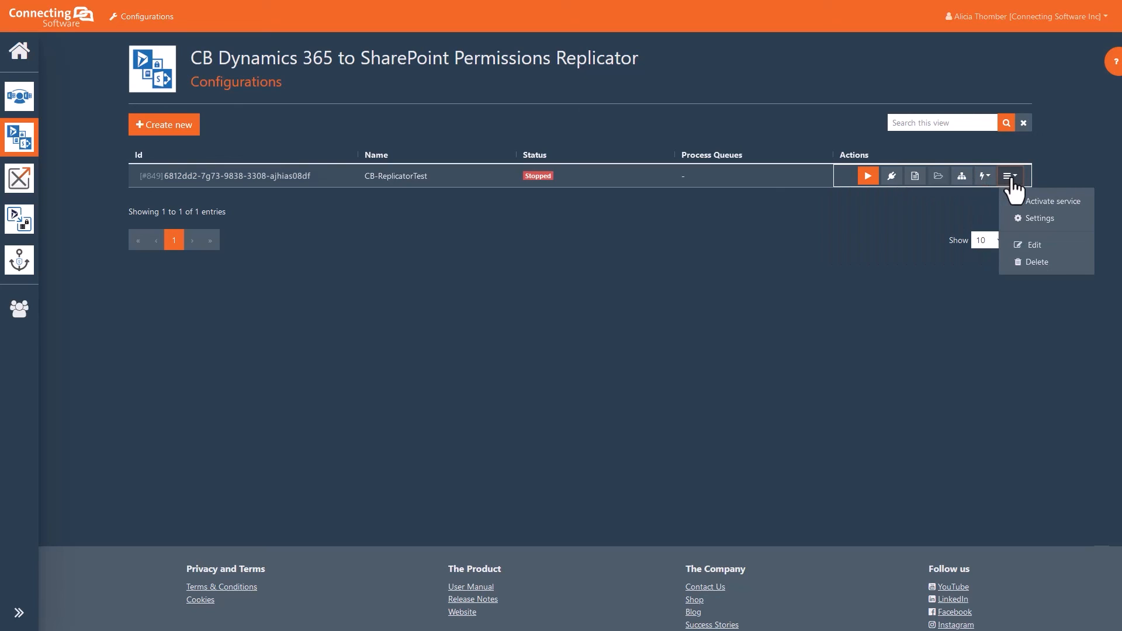
pyautogui.click(1010, 175)
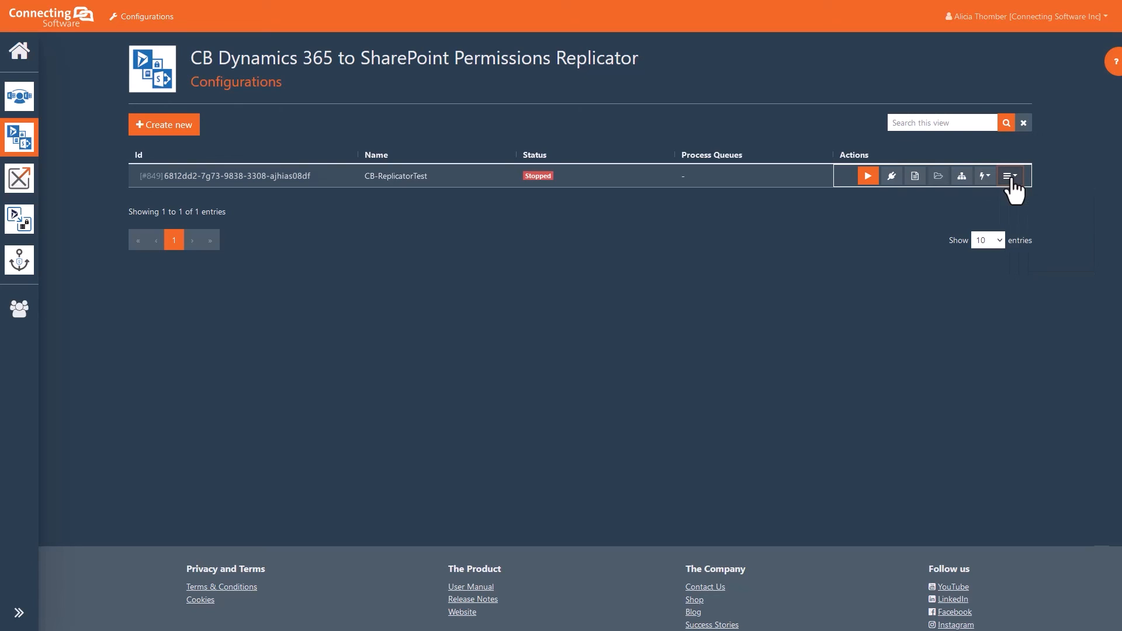